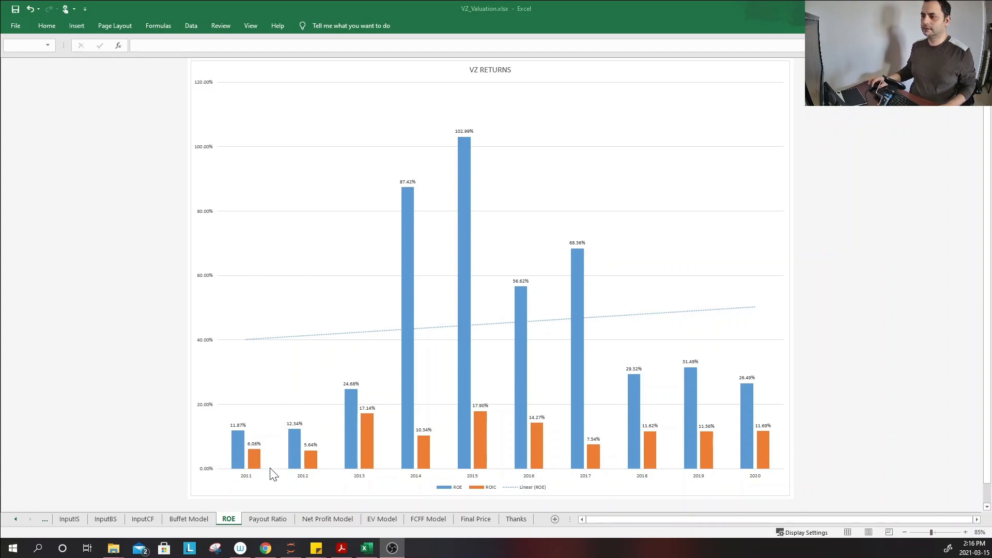
mouse_move(471, 474)
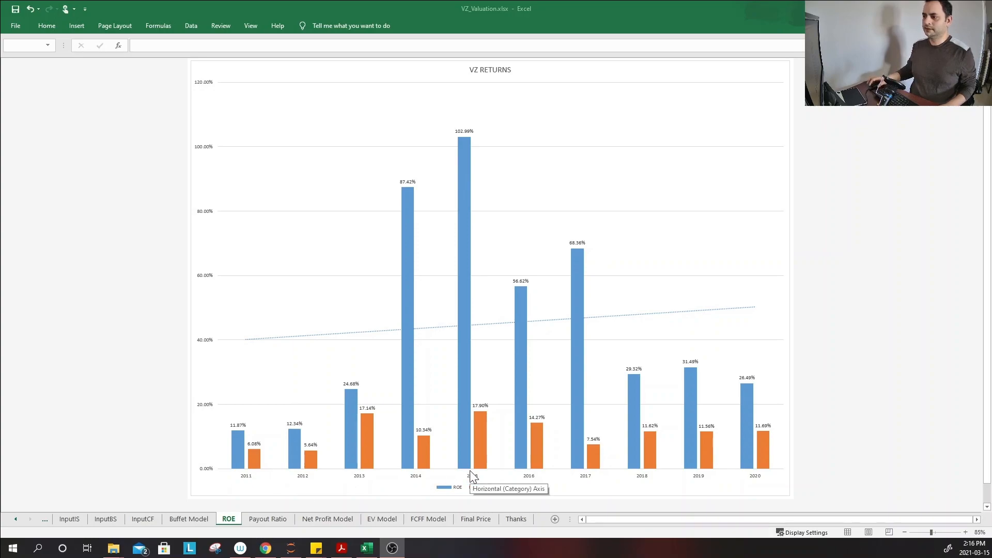
mouse_move(757, 484)
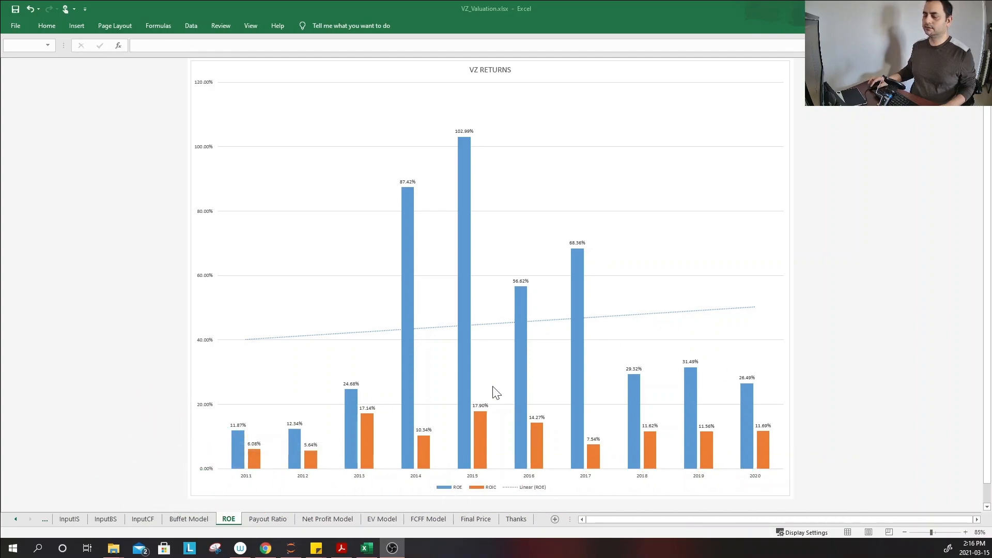
mouse_move(495, 386)
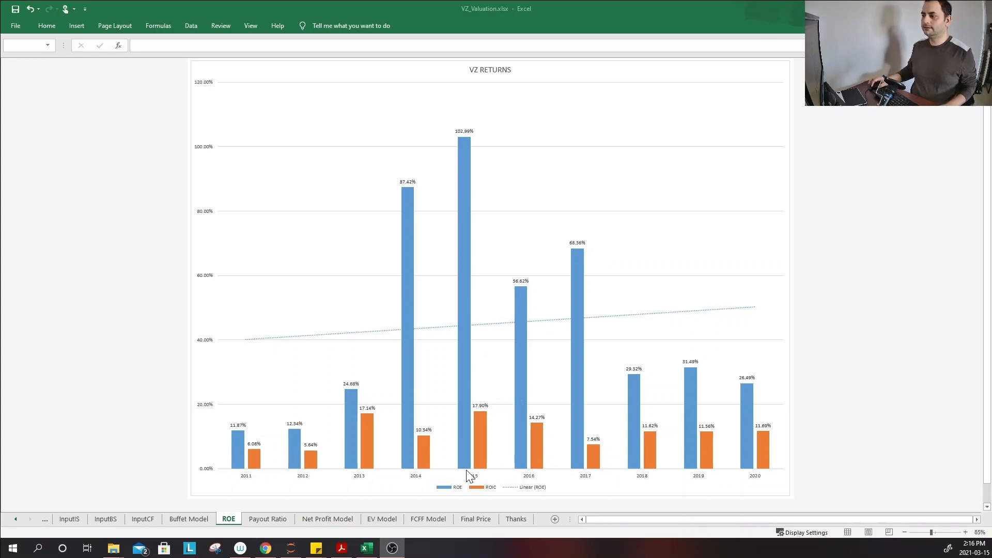
mouse_move(582, 194)
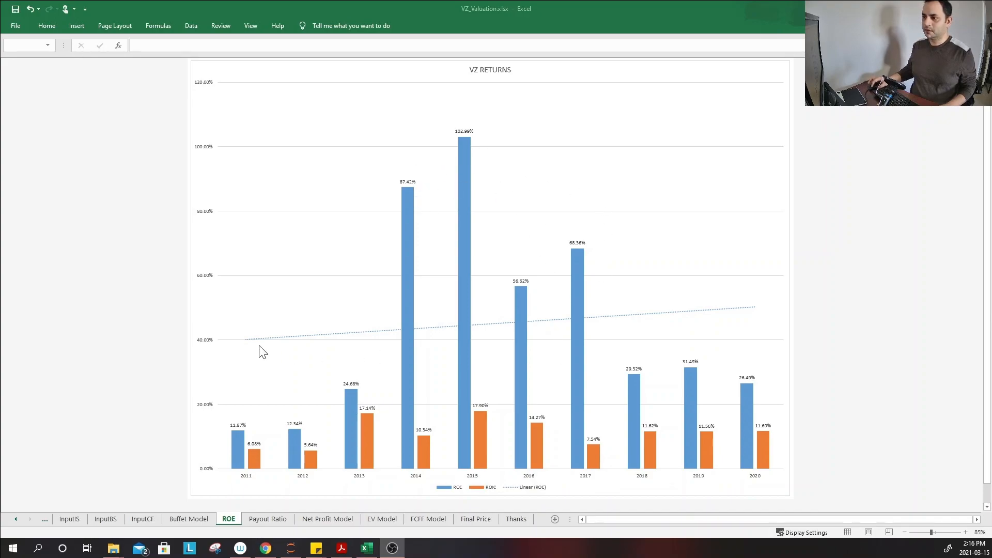
mouse_move(739, 310)
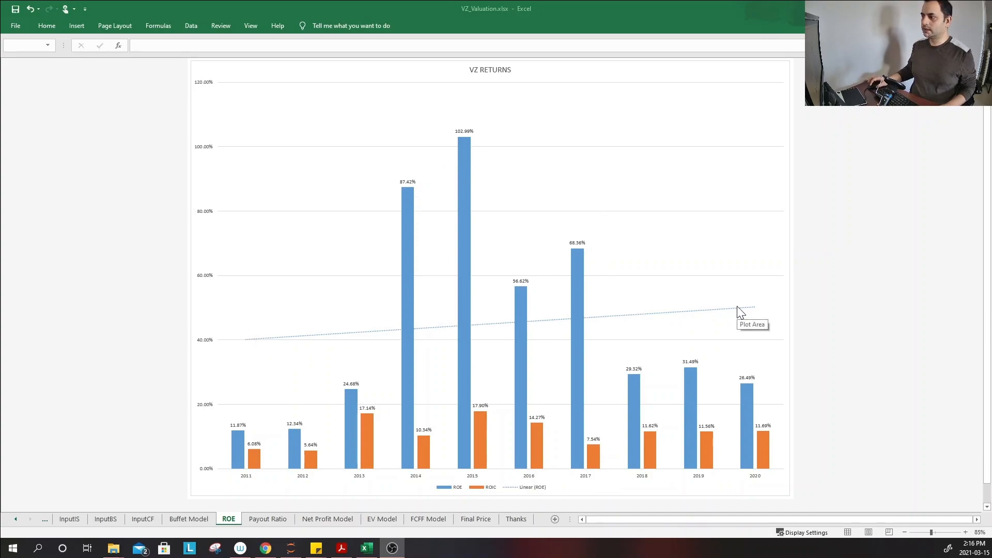
mouse_move(694, 313)
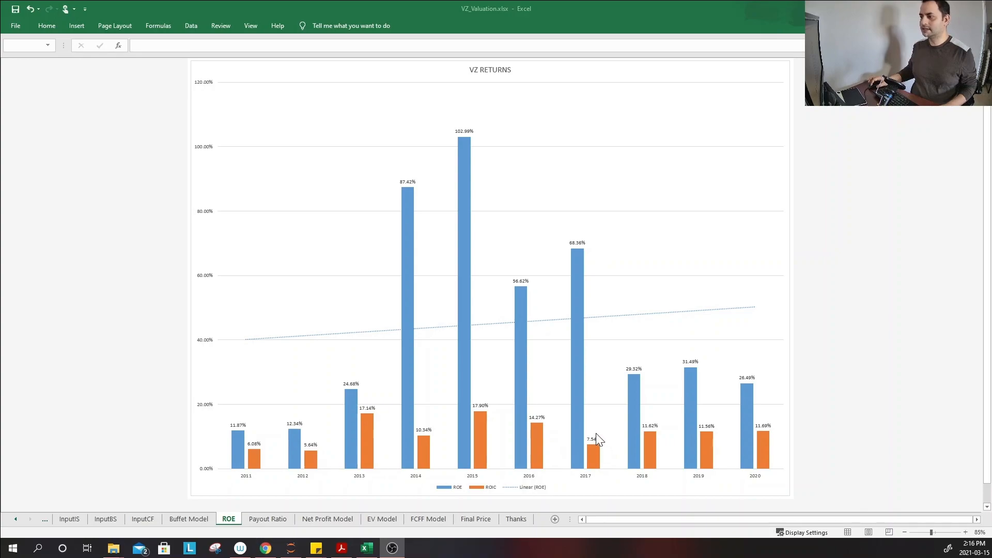
mouse_move(554, 433)
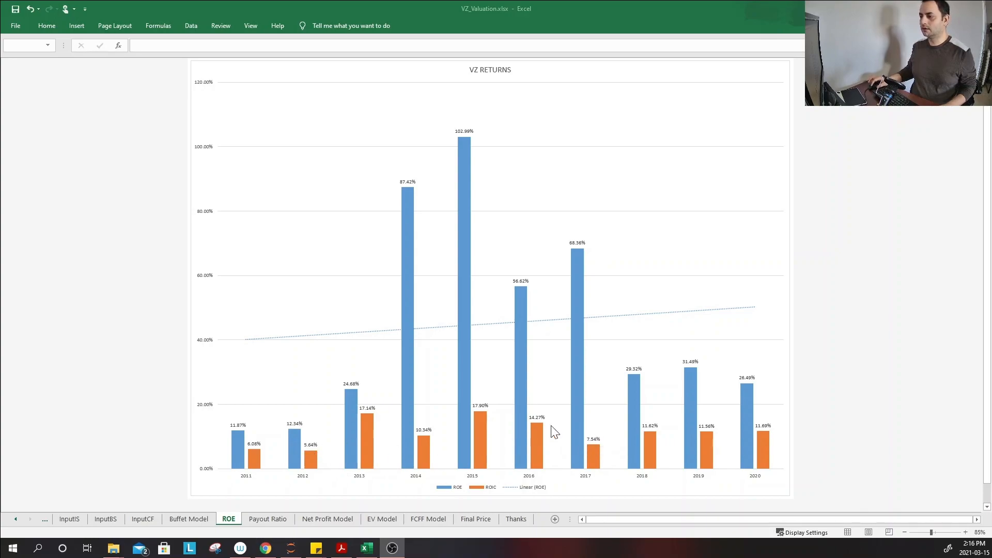
mouse_move(763, 426)
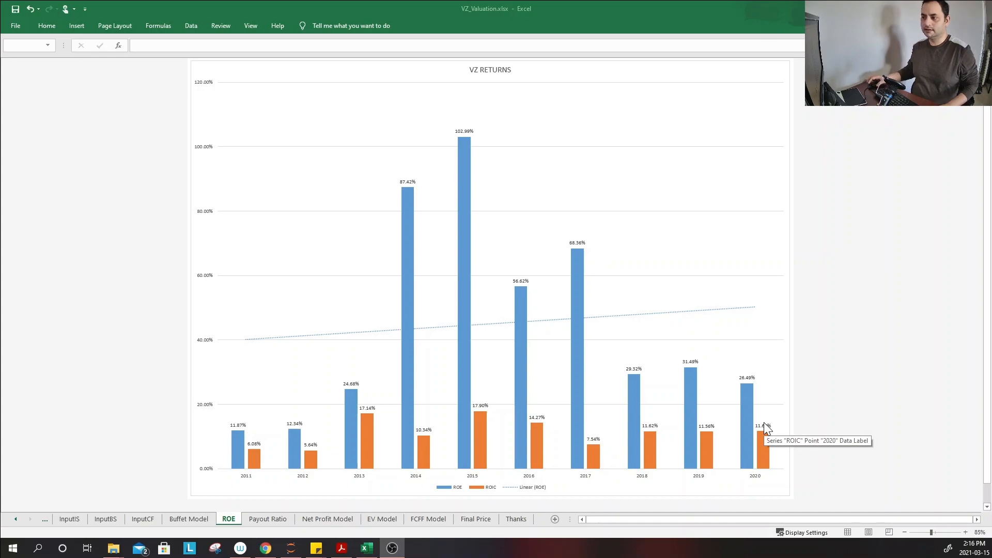
mouse_move(479, 411)
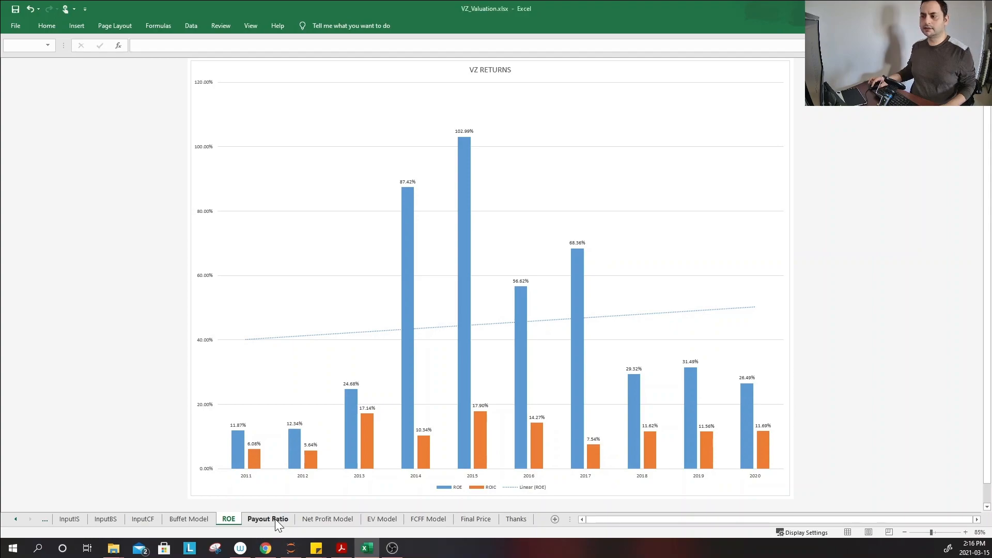
- Show the VZ Payout Ratio line chart for 2011–2020 on the Payout Ratio sheet
click(267, 518)
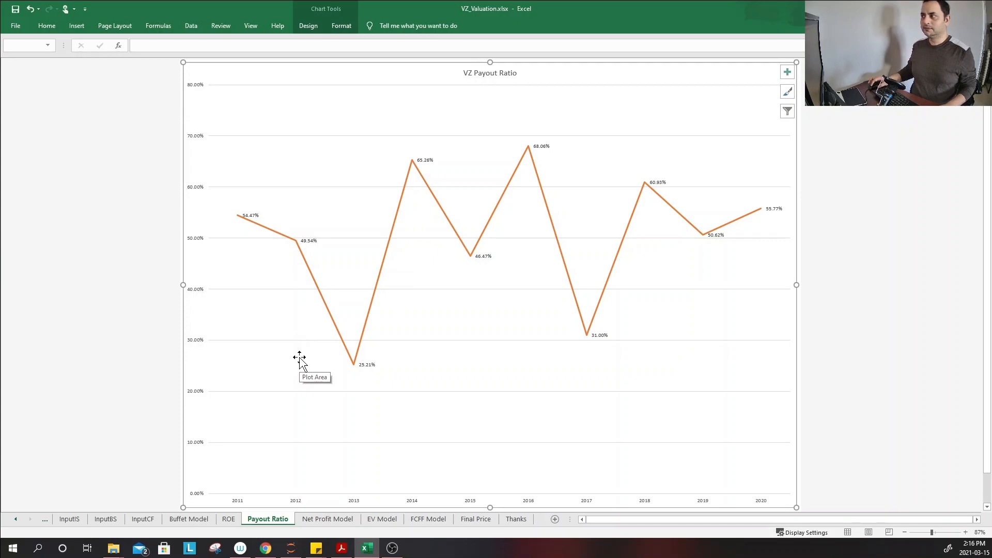
mouse_move(520, 247)
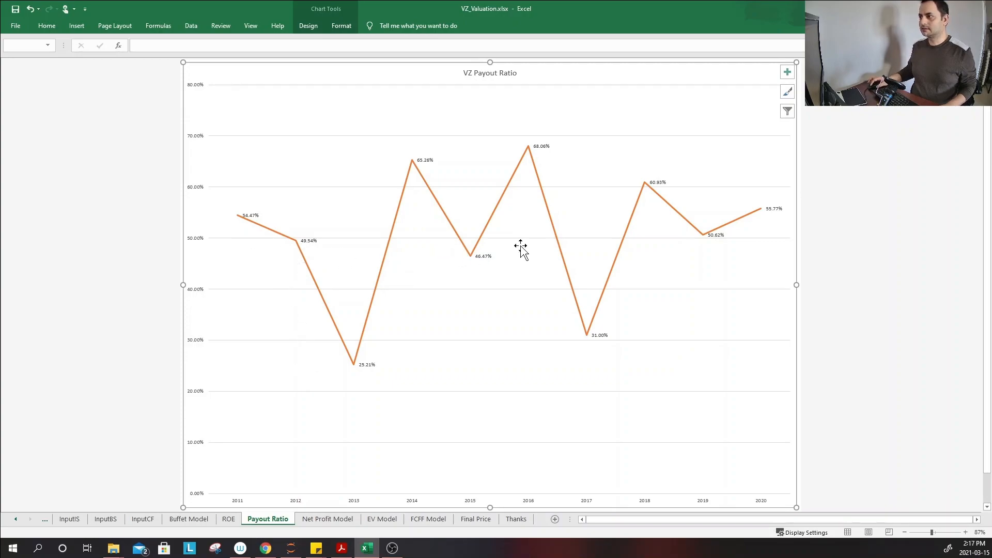
mouse_move(520, 247)
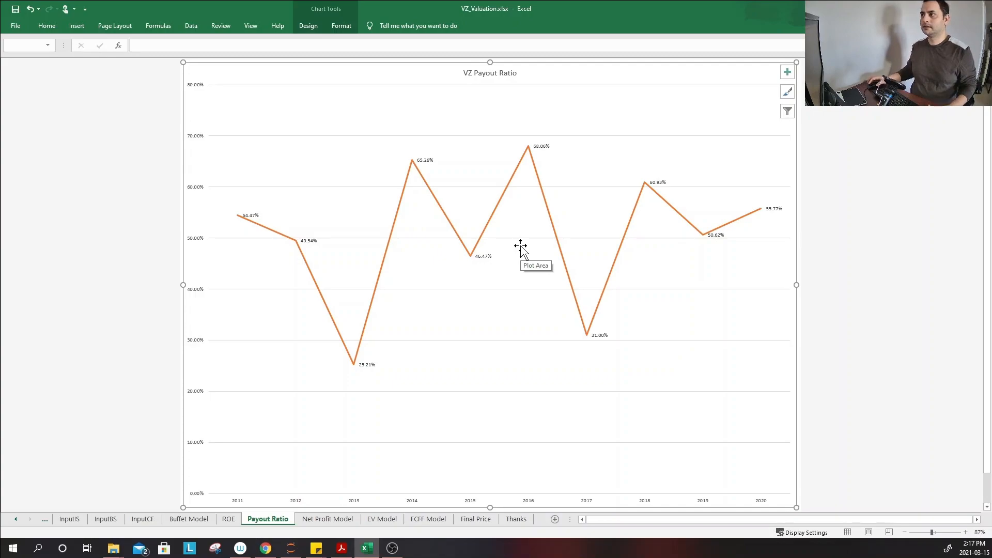
mouse_move(495, 247)
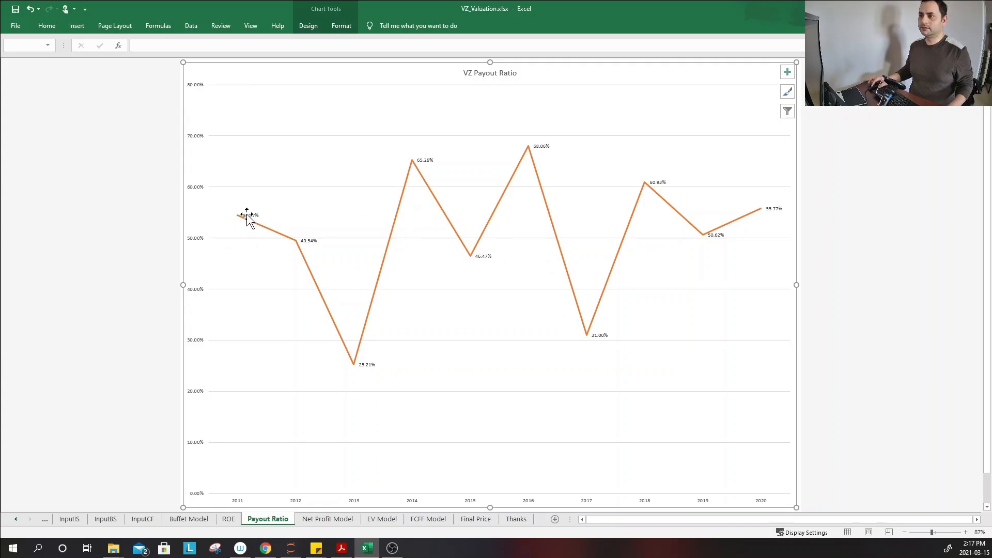
mouse_move(443, 184)
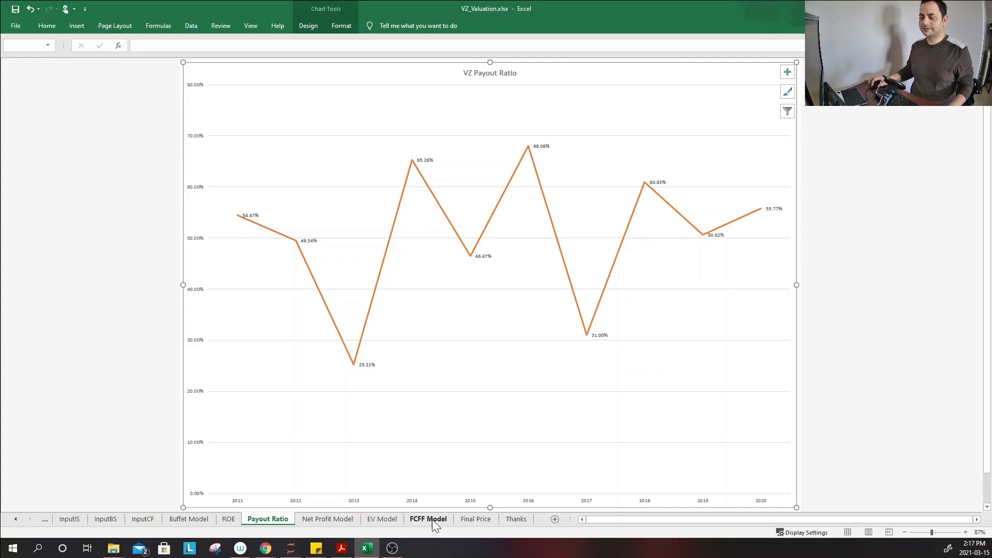
mouse_move(398, 357)
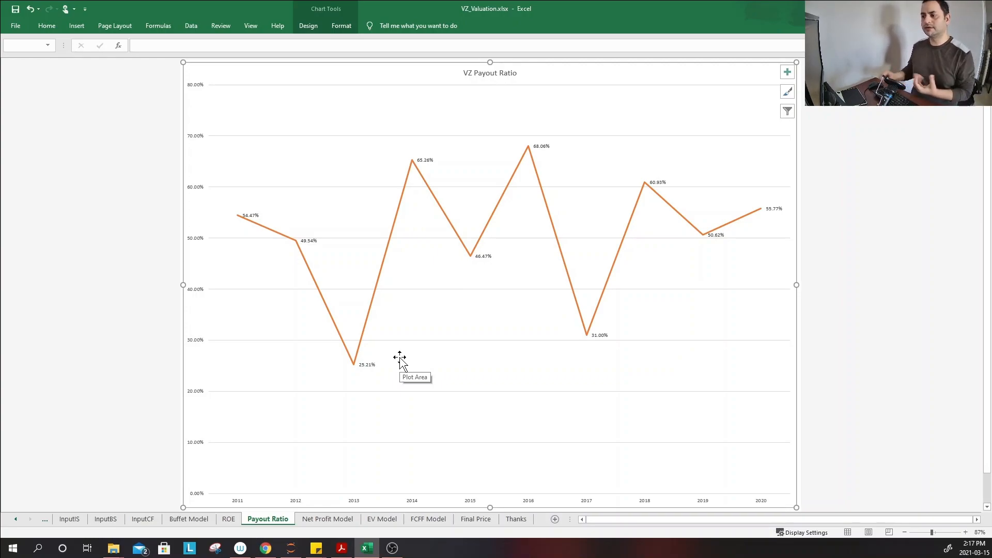
mouse_move(363, 449)
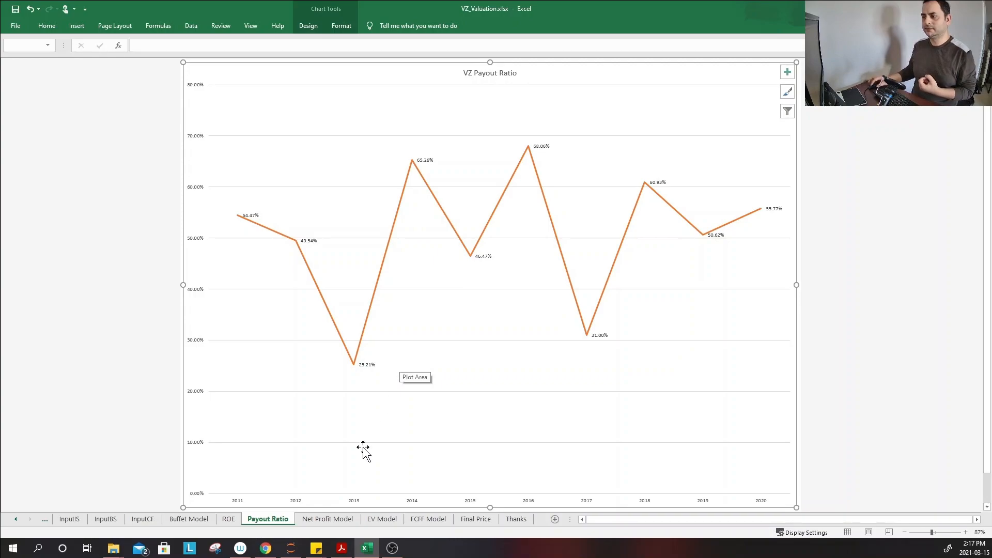
- Enter 2.0% as the long-term growth rate on the Net Profit Model sheet
click(327, 518)
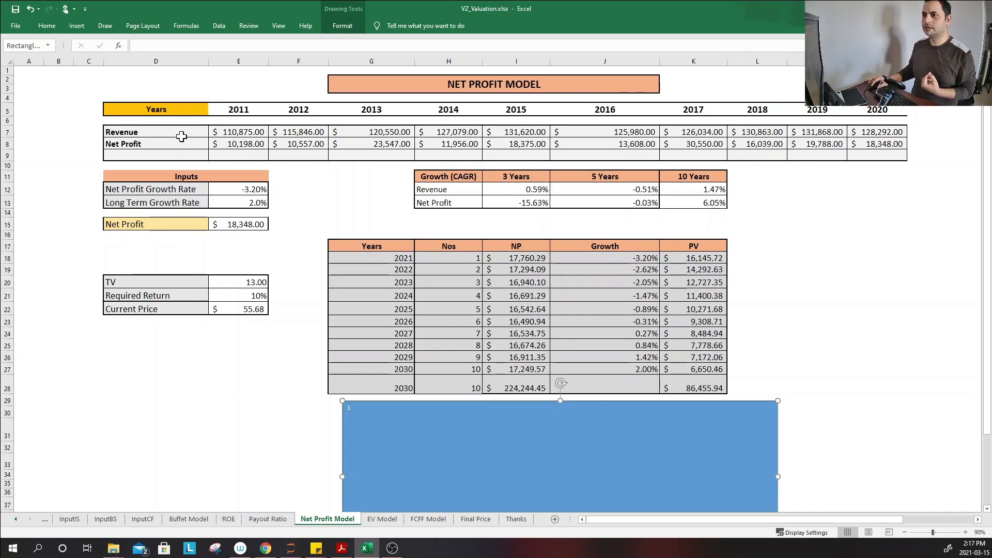
mouse_move(165, 145)
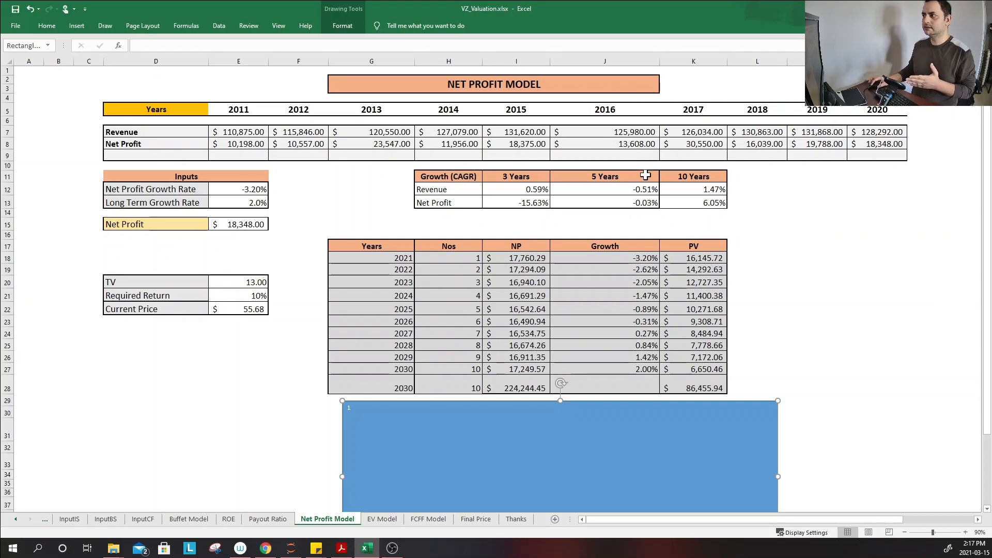
mouse_move(704, 175)
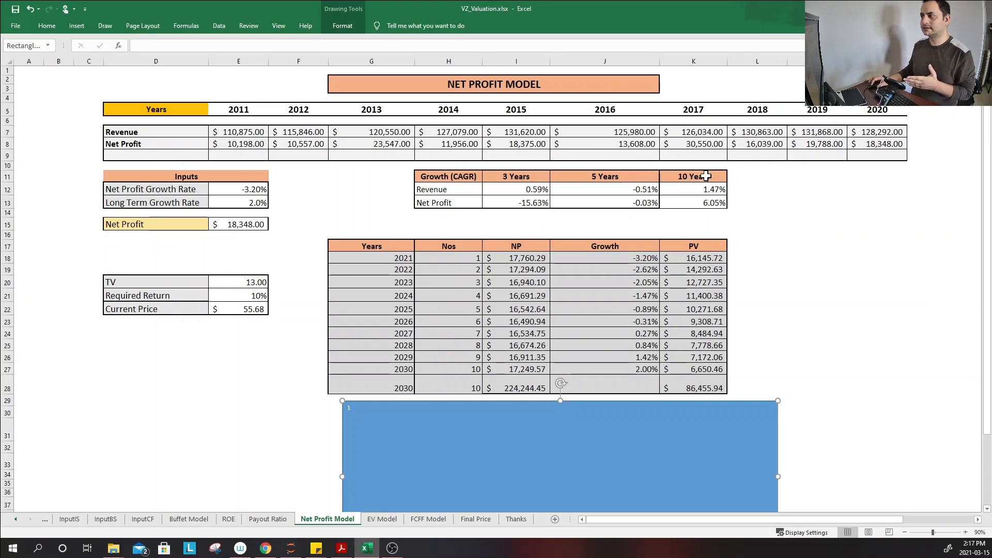
mouse_move(782, 188)
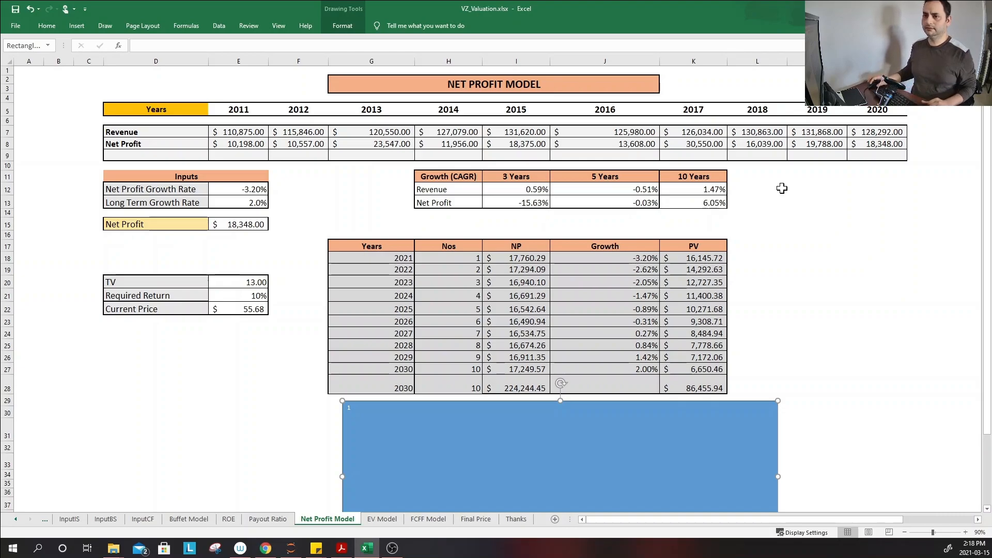
mouse_move(630, 184)
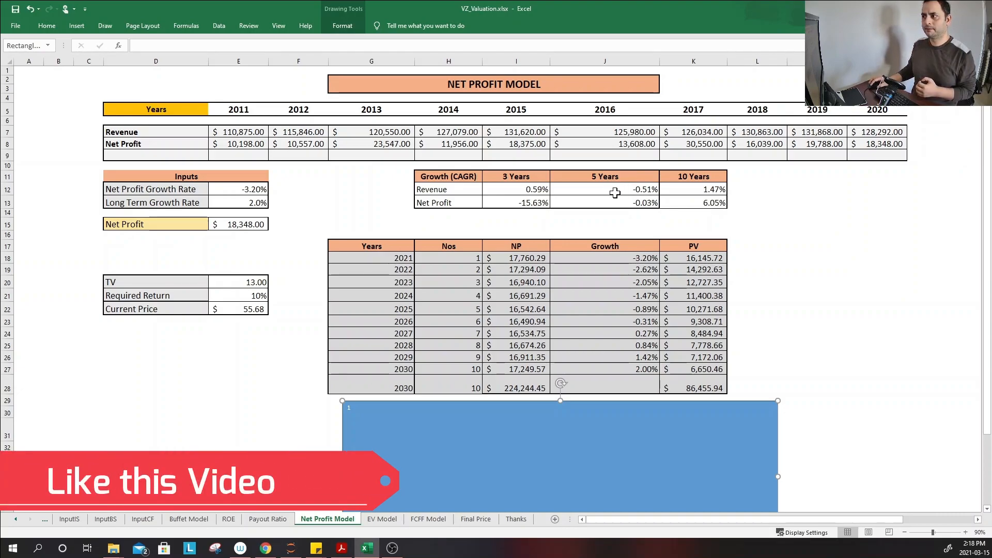
mouse_move(505, 192)
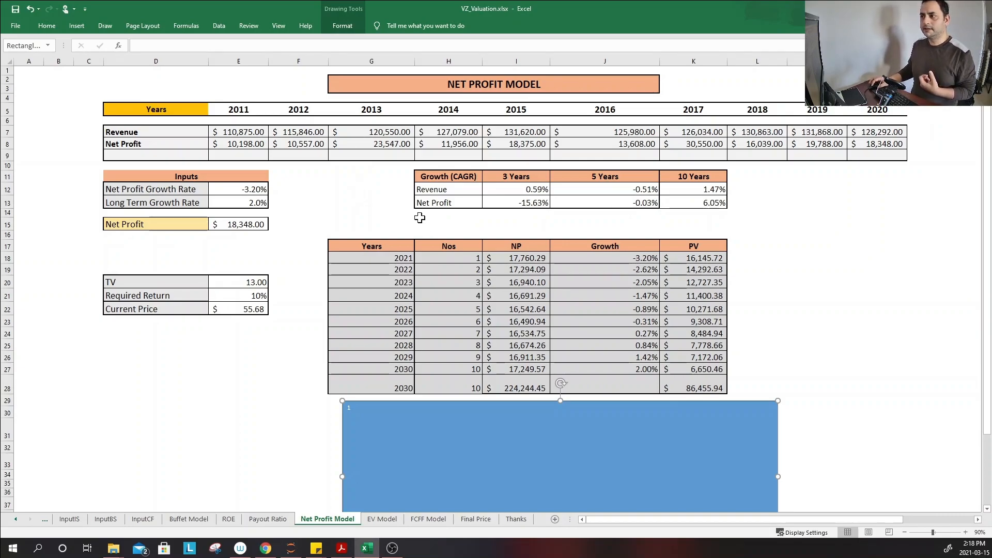
mouse_move(699, 209)
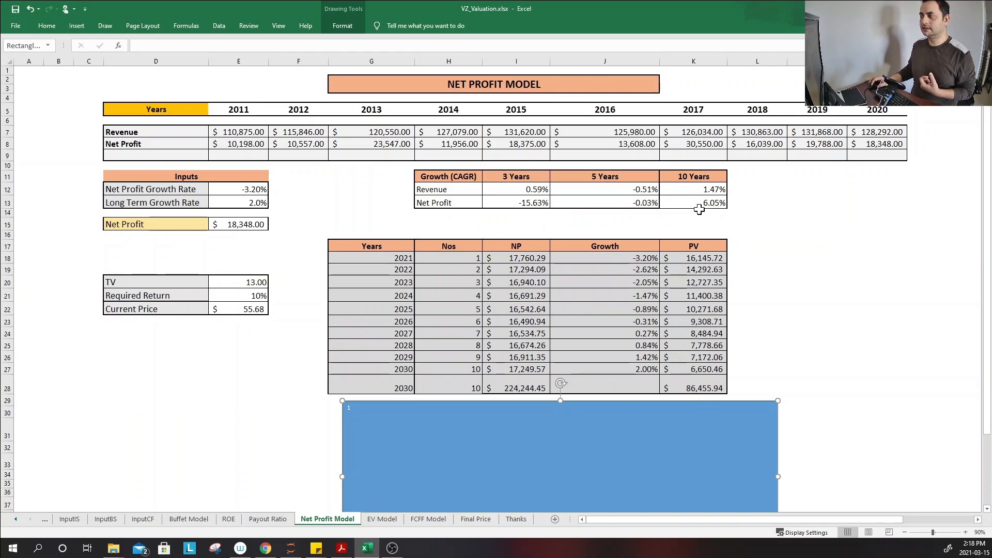
mouse_move(704, 210)
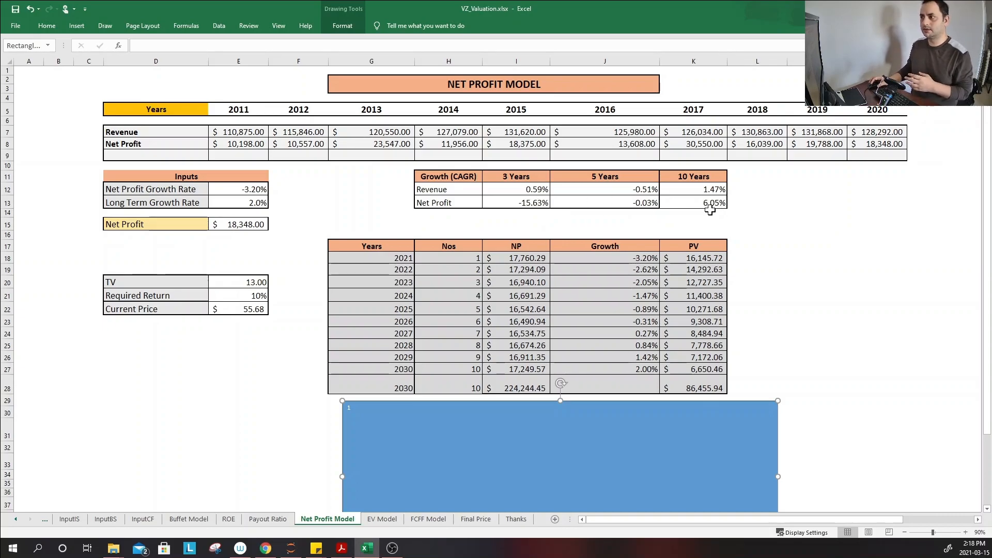
mouse_move(597, 217)
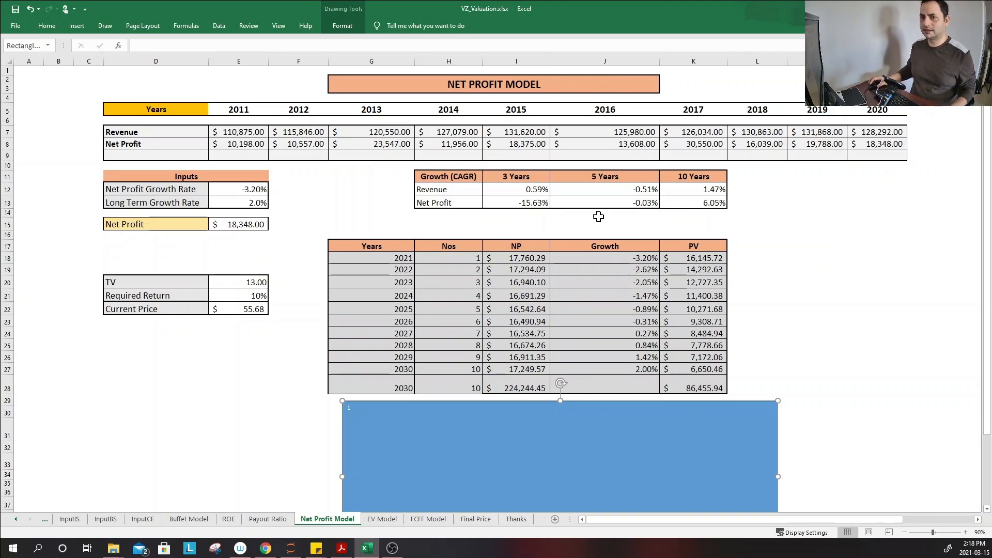
mouse_move(257, 201)
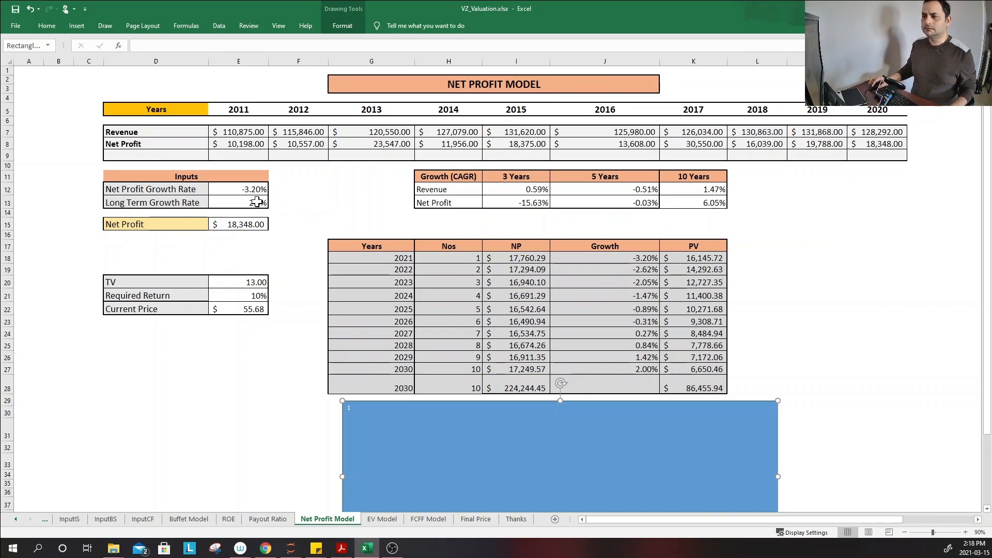
text(2.0%)
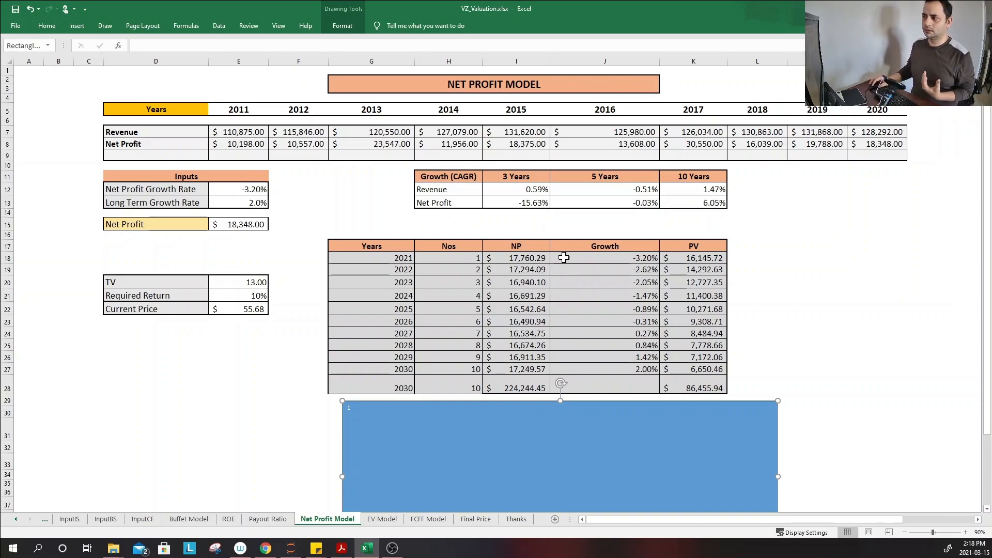
mouse_move(636, 257)
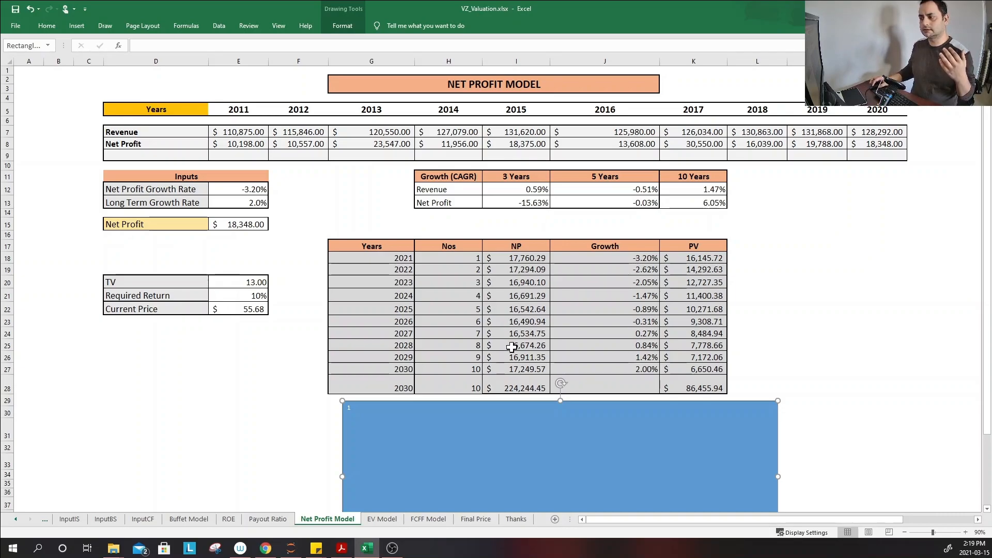
mouse_move(285, 282)
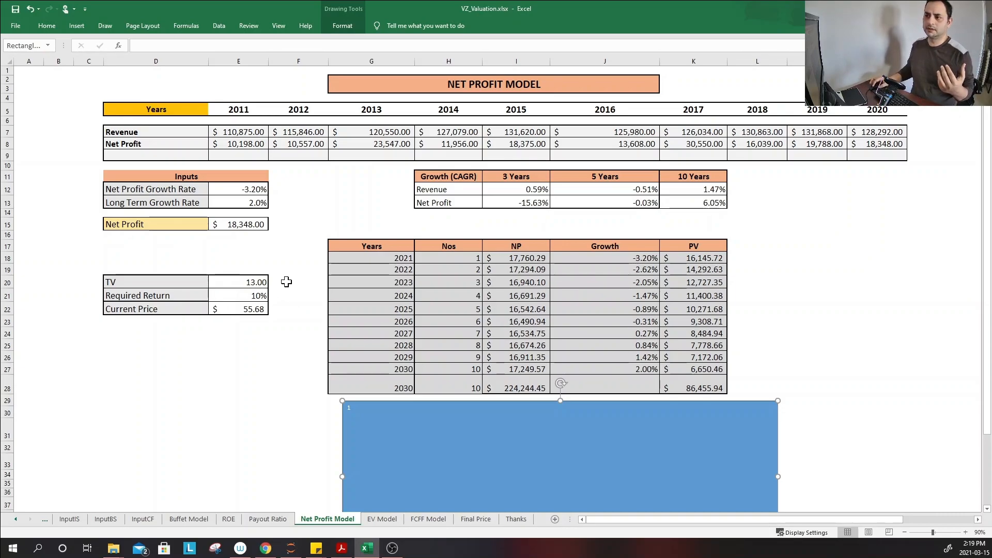
mouse_move(278, 327)
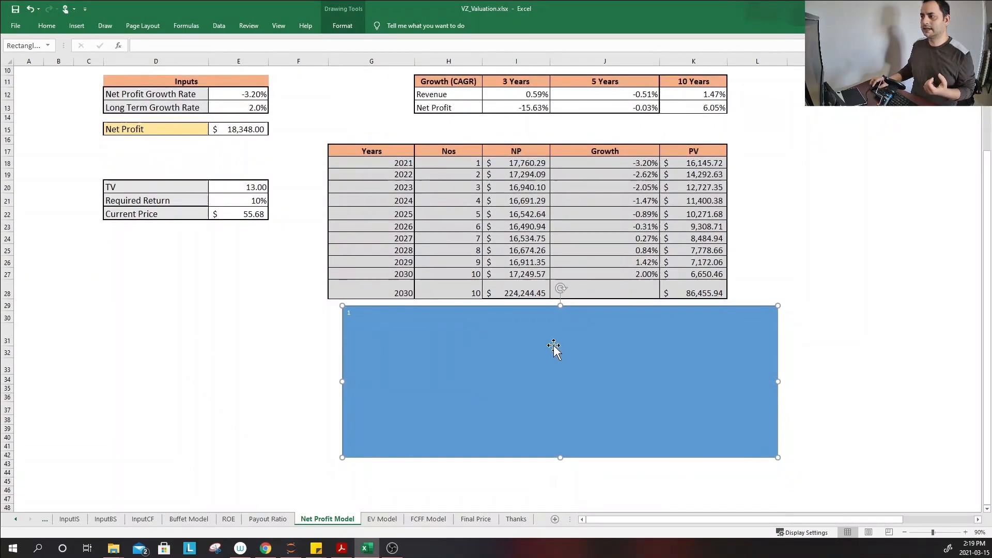
mouse_move(287, 257)
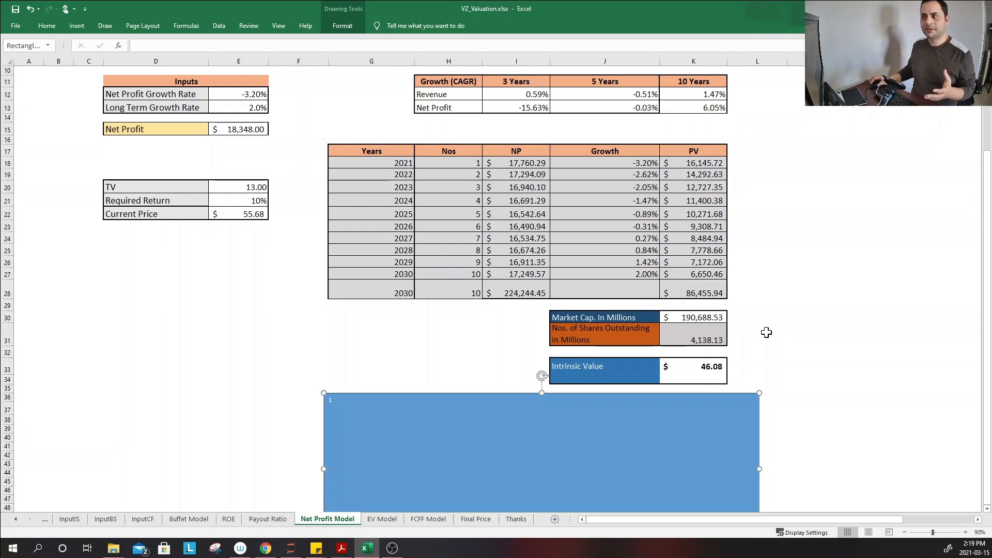
mouse_move(754, 367)
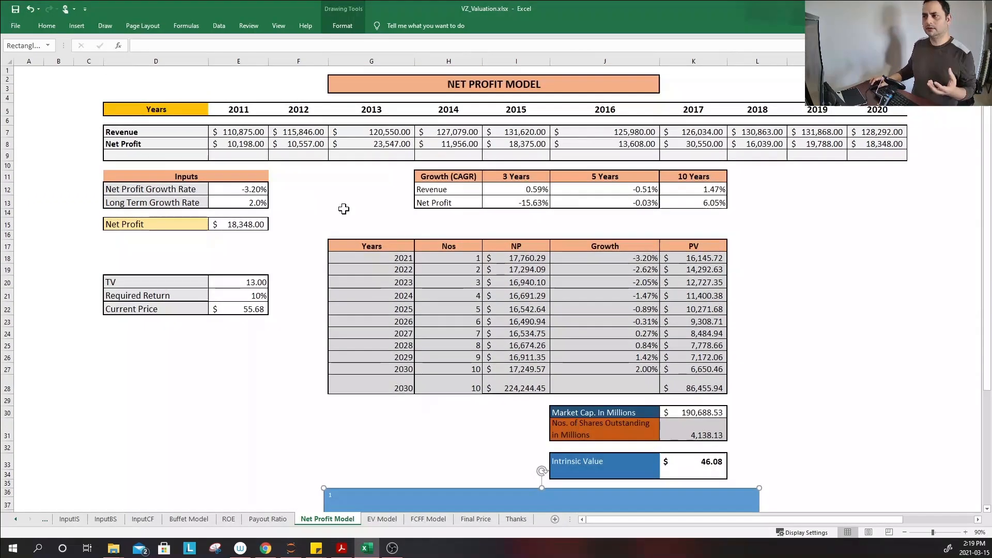
mouse_move(341, 218)
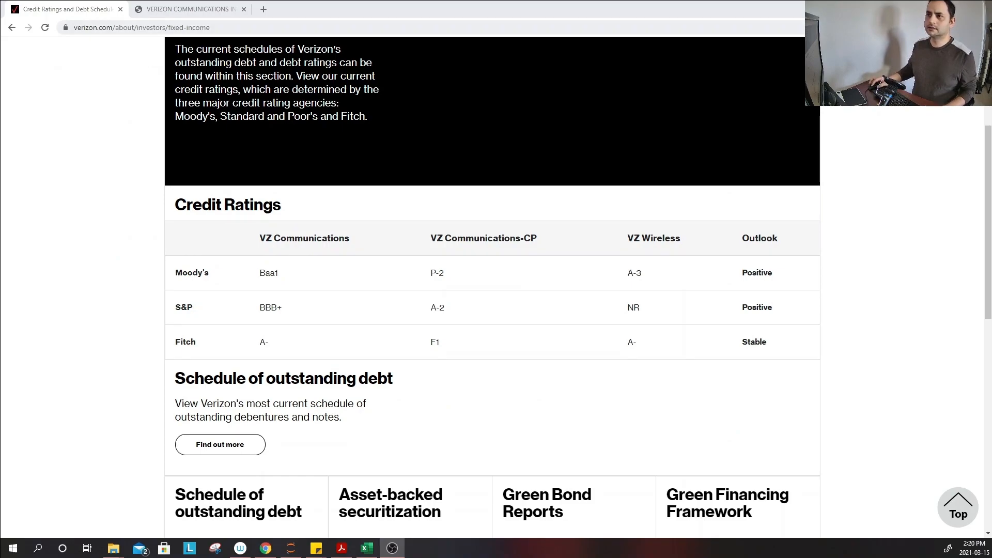
mouse_move(147, 138)
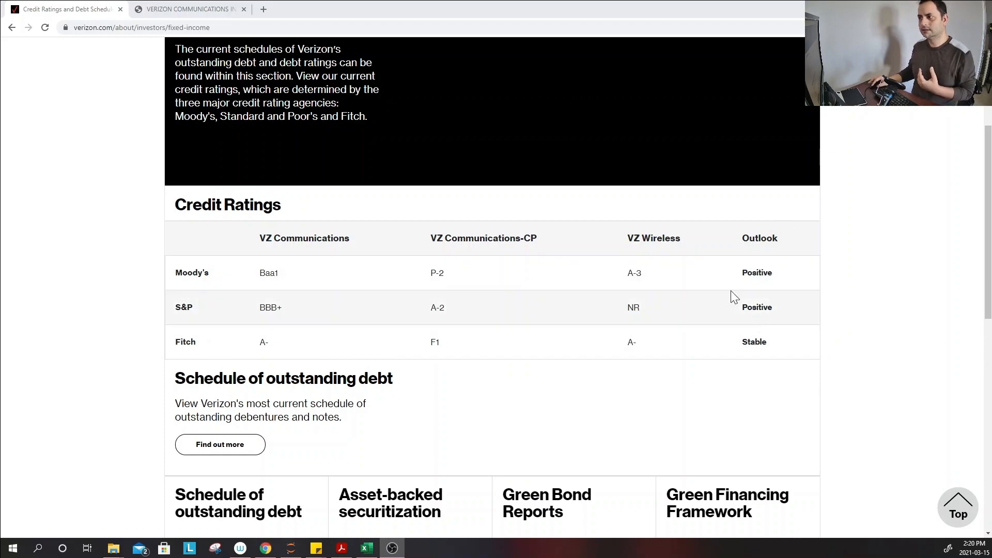
mouse_move(293, 315)
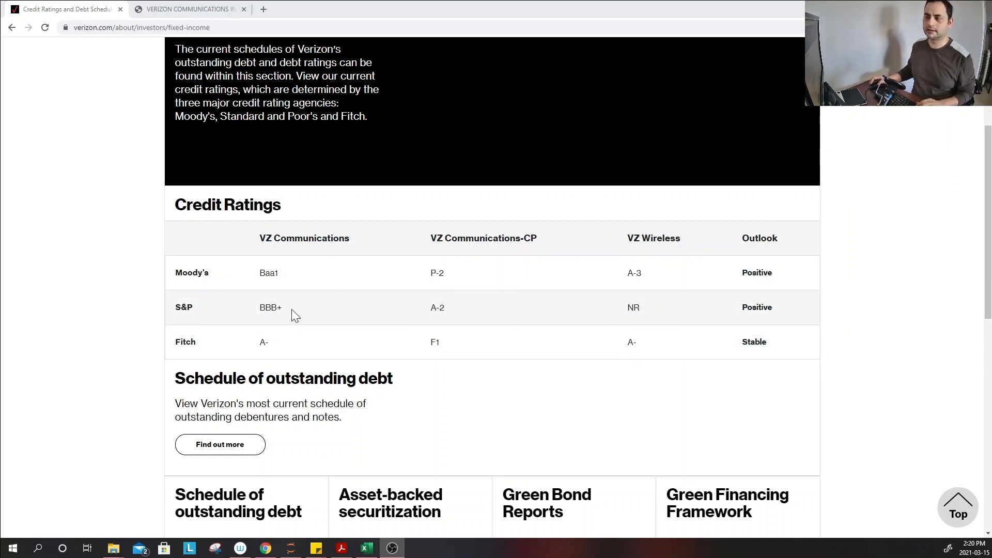
- Scroll Verizon's fixed-income page to the Moody's, S&P and Fitch credit ratings table
scroll(down, 3)
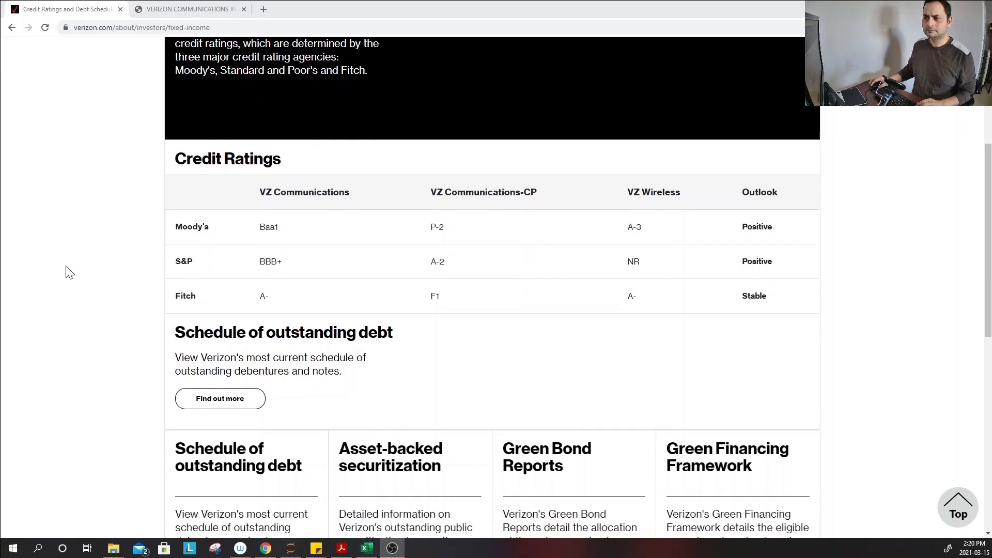
- Highlight the $22.2 billion cash and $118.5 billion unsecured debt lines in the 10-K
click(188, 8)
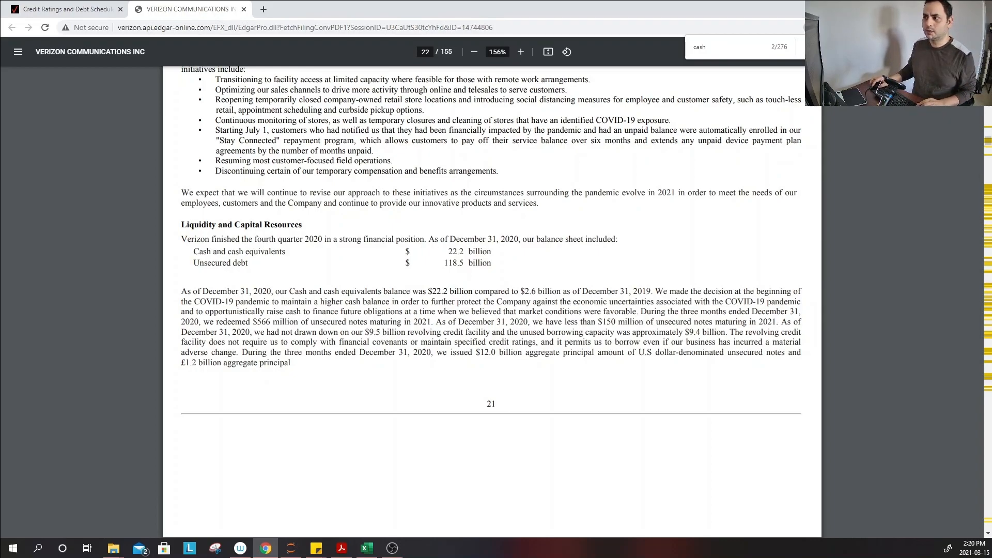
drag(407, 252, 465, 251)
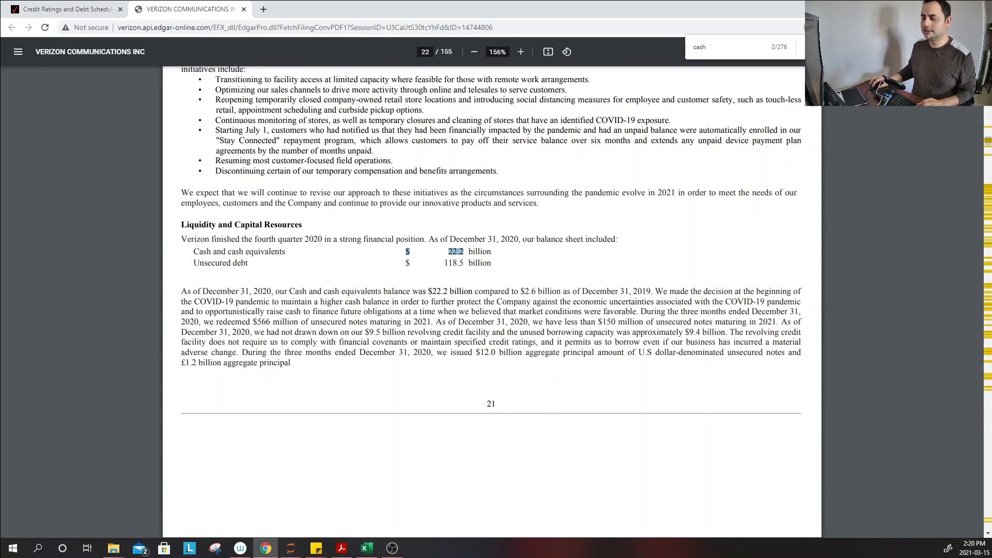
drag(288, 291, 584, 291)
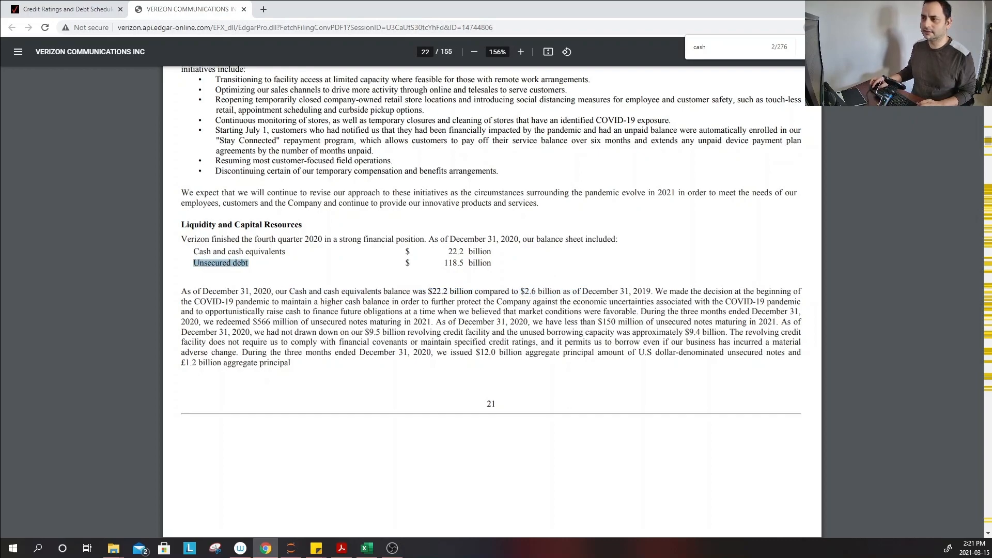
drag(221, 262, 491, 263)
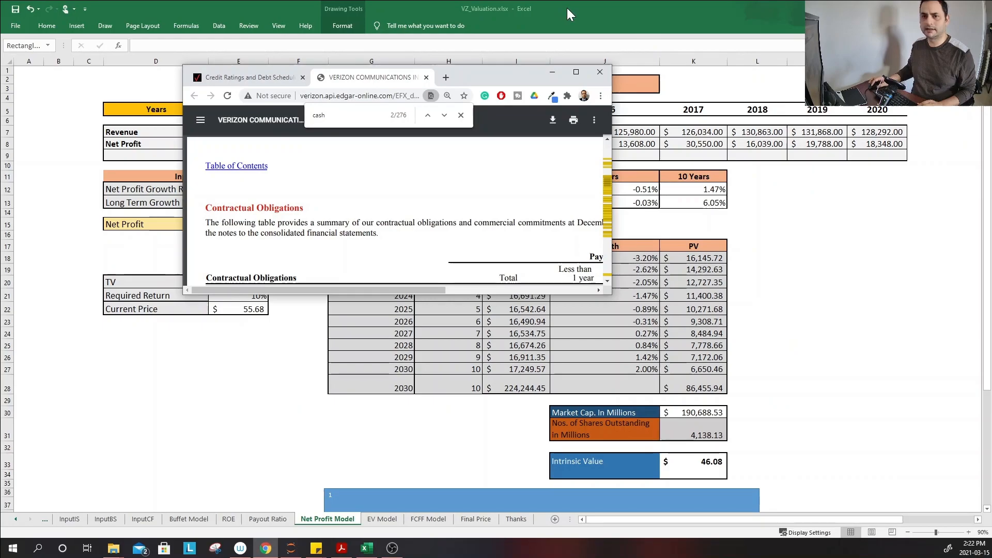
- Put the browser away to return to the Net Profit Model sheet showing $46.08
click(598, 71)
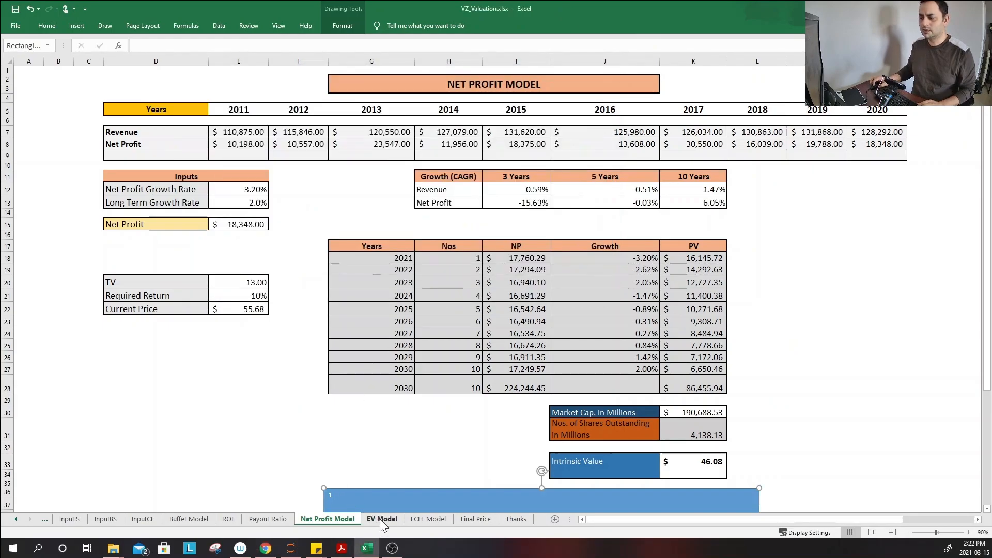
click(381, 518)
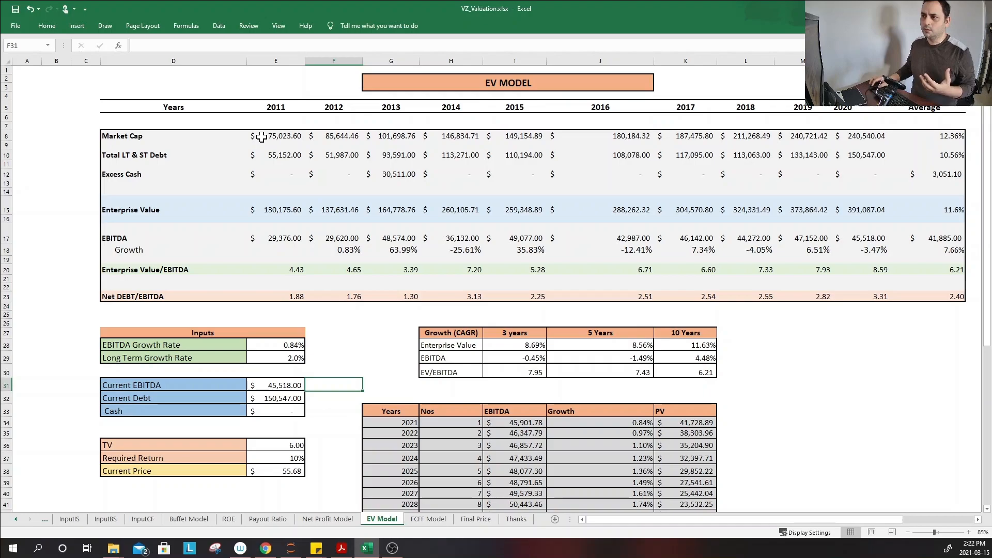
mouse_move(449, 113)
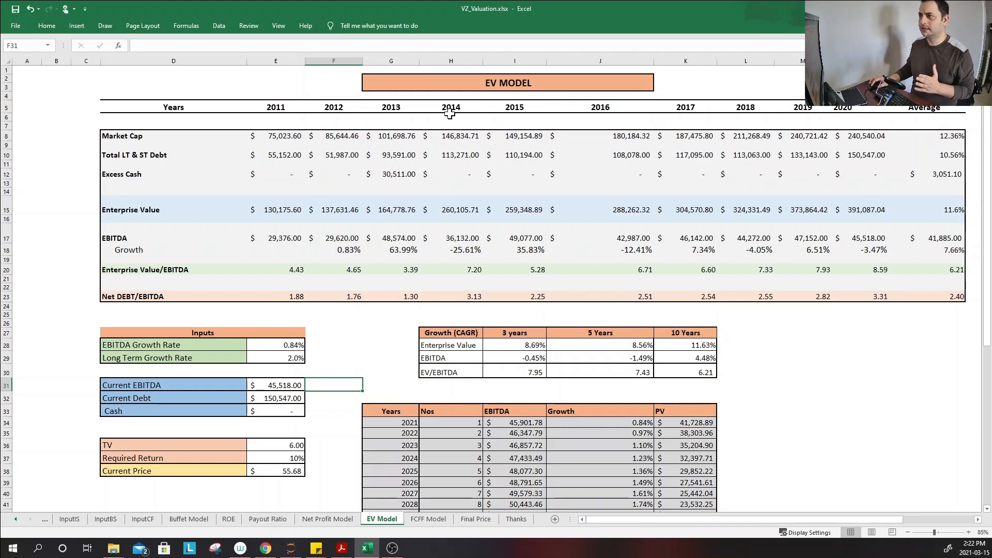
mouse_move(858, 114)
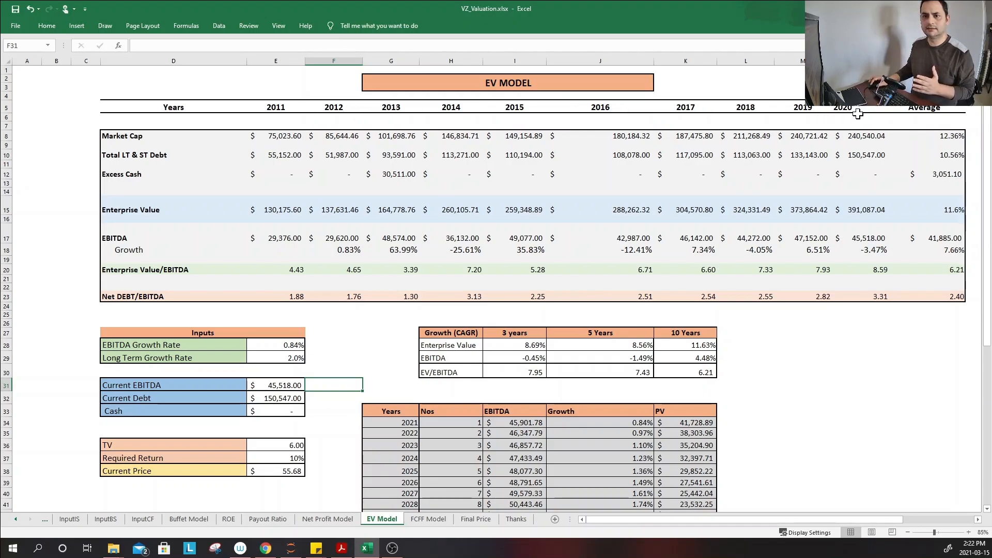
mouse_move(931, 238)
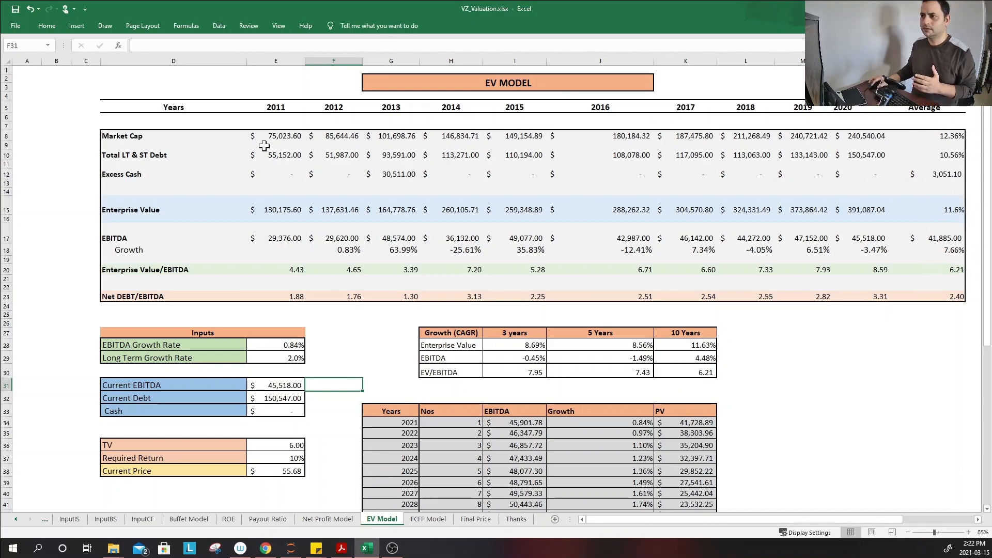
mouse_move(51, 160)
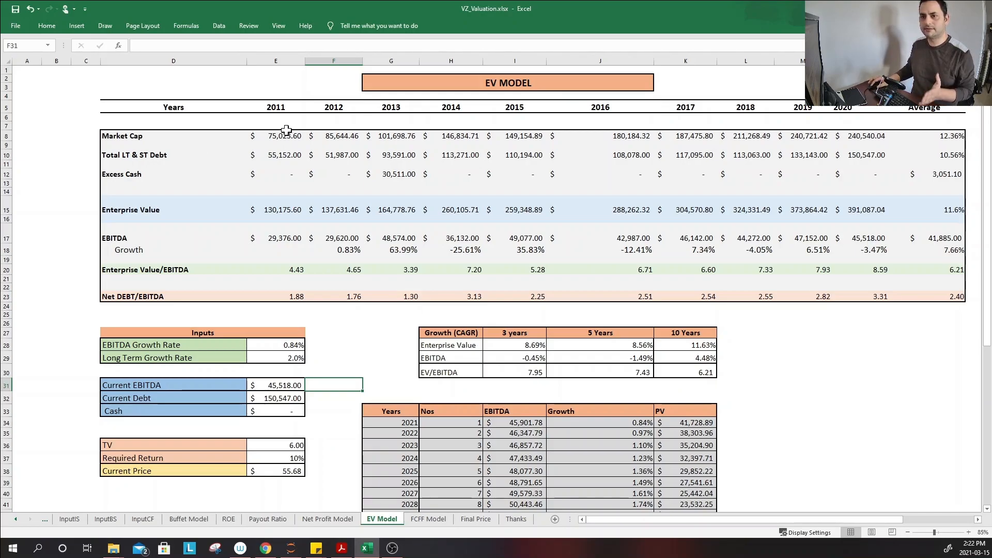
mouse_move(822, 139)
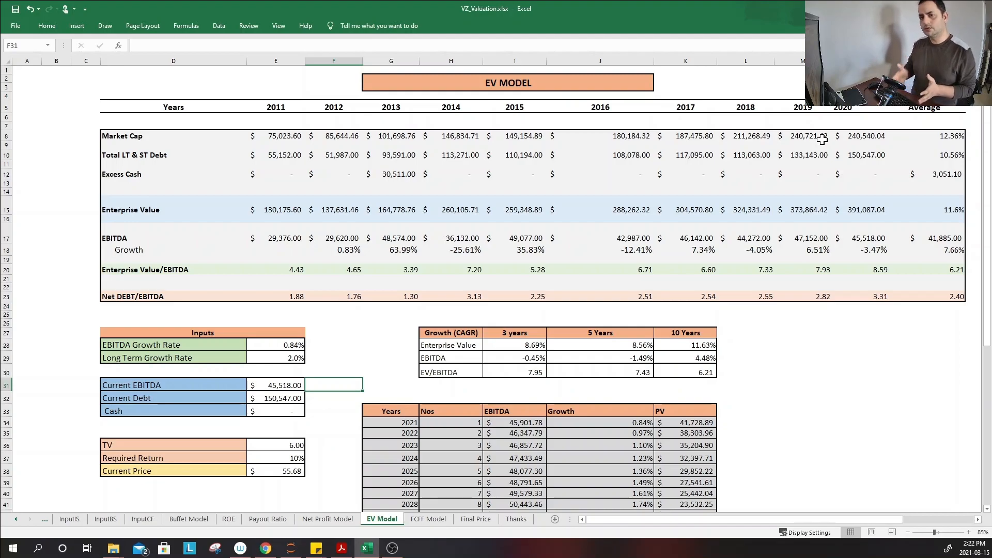
mouse_move(955, 145)
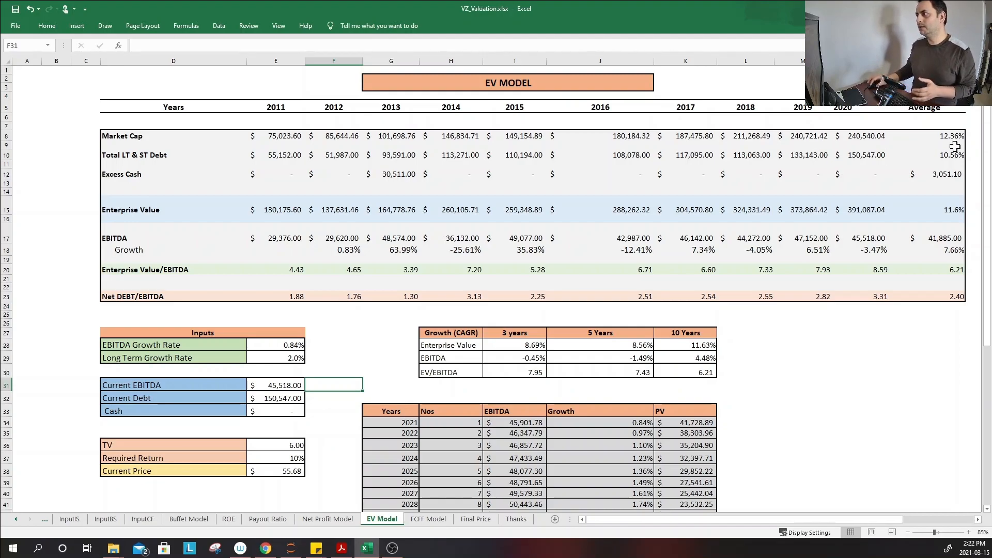
mouse_move(54, 141)
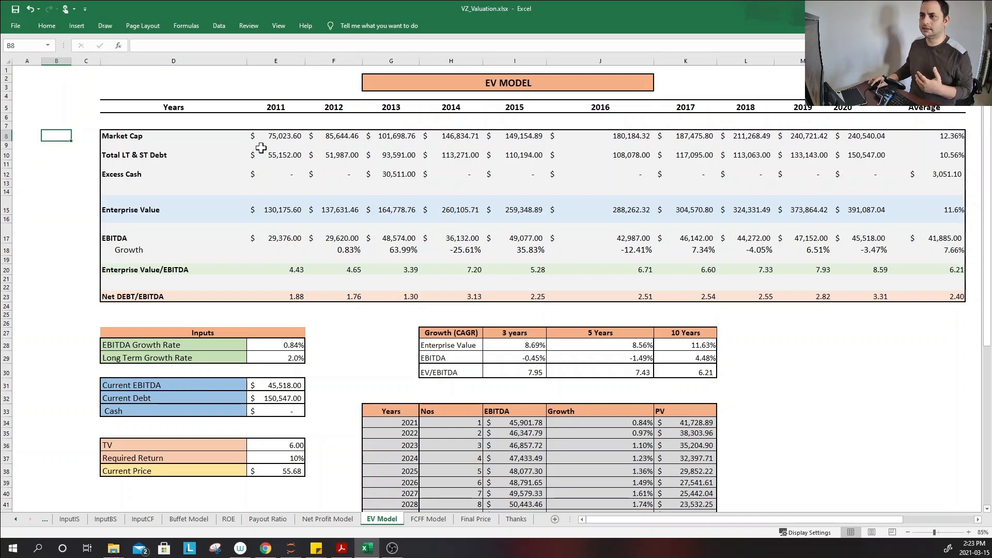
mouse_move(174, 209)
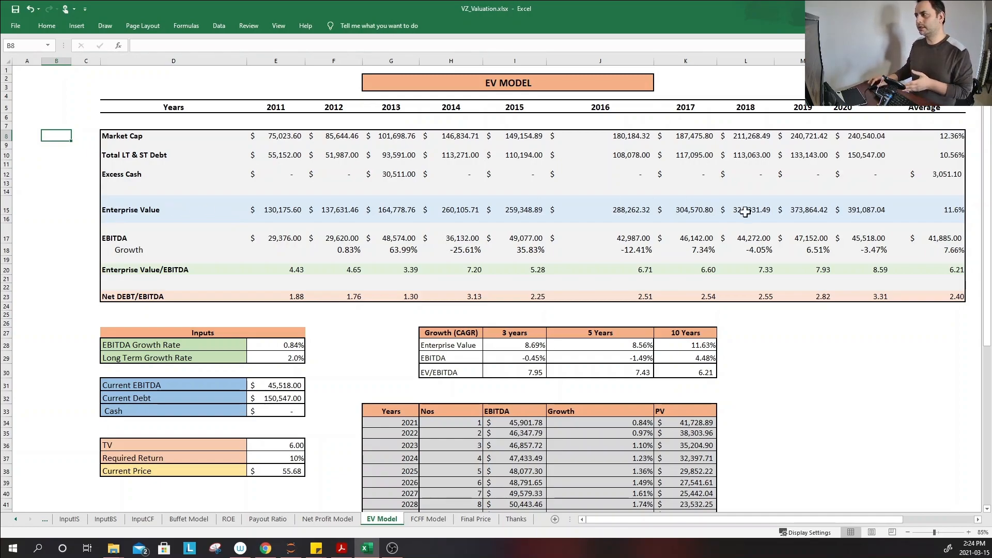
mouse_move(947, 207)
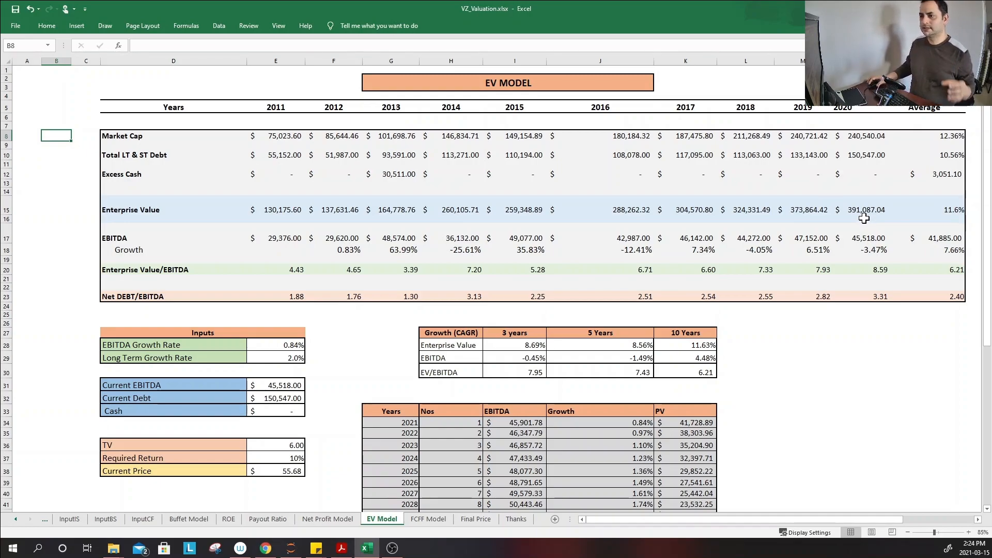
mouse_move(131, 237)
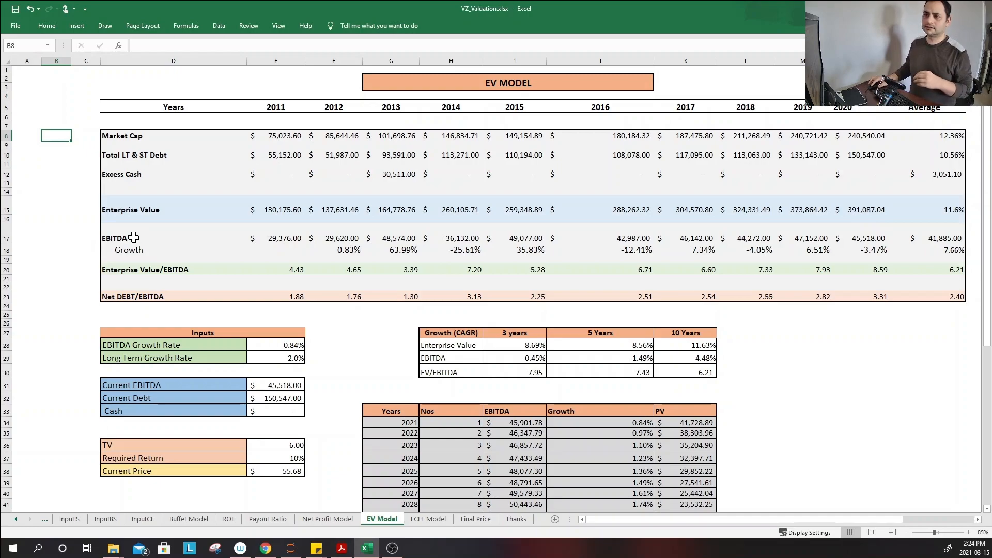
mouse_move(74, 256)
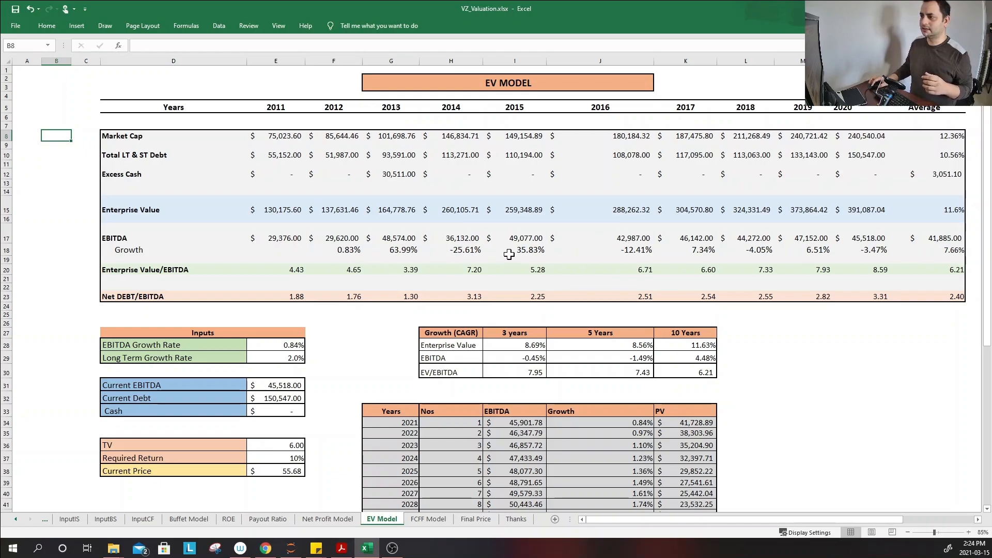
mouse_move(454, 239)
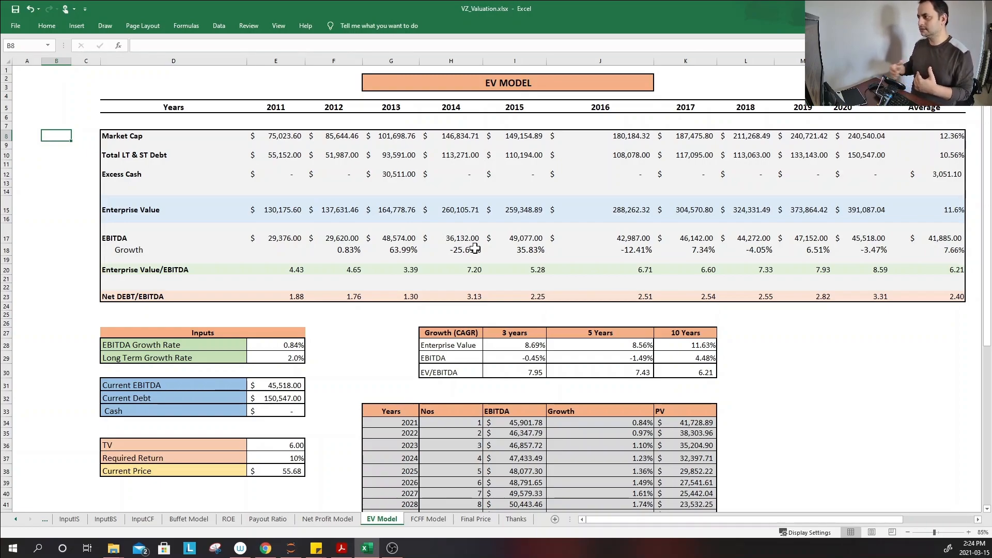
mouse_move(521, 266)
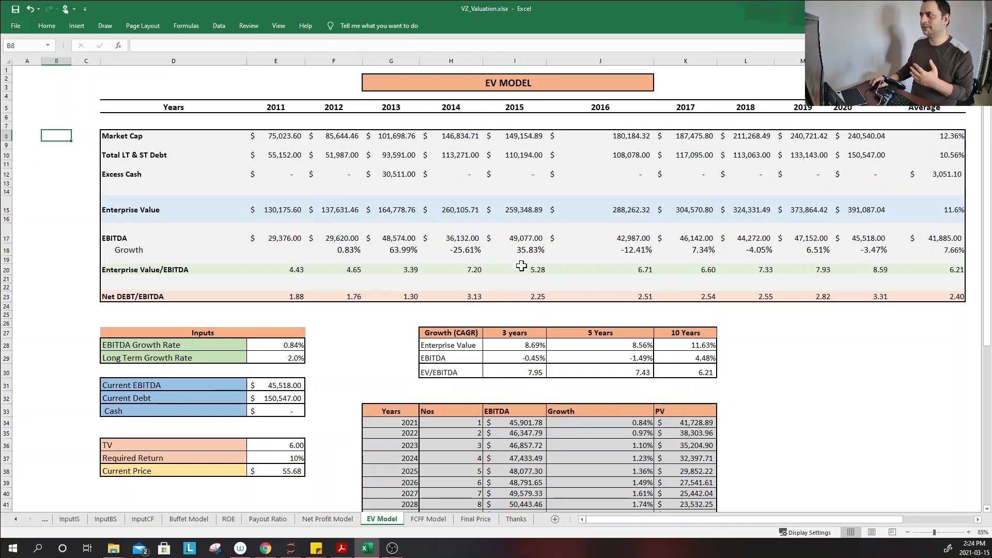
mouse_move(938, 248)
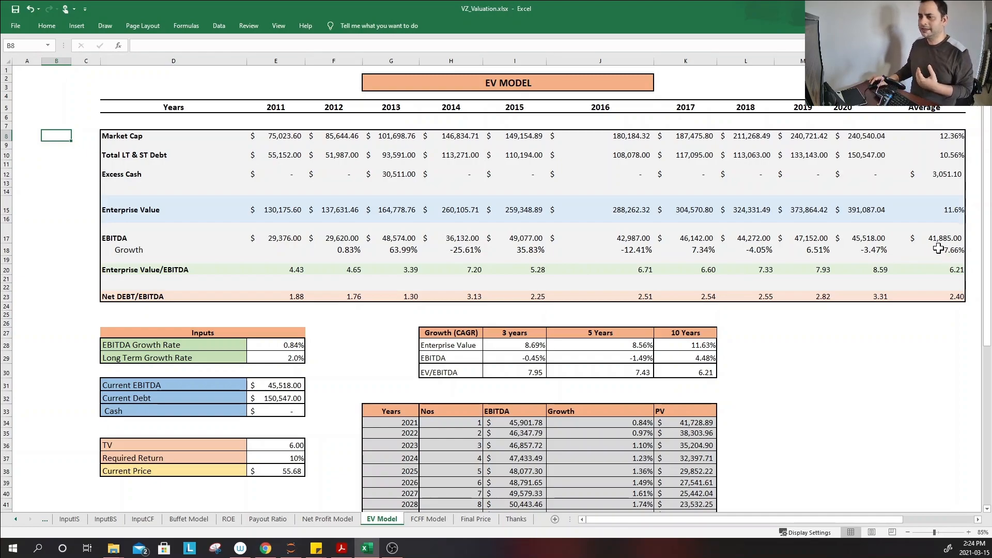
mouse_move(873, 280)
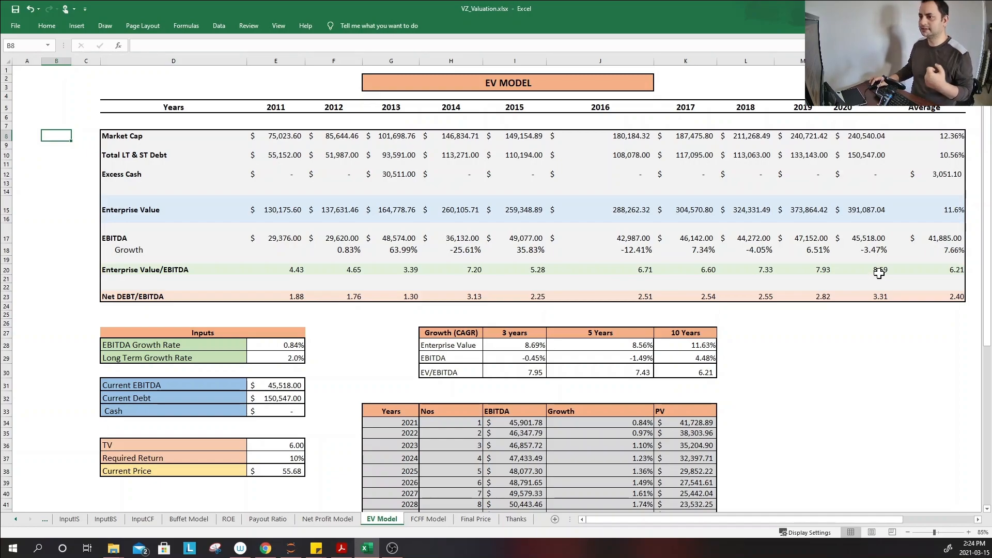
mouse_move(954, 276)
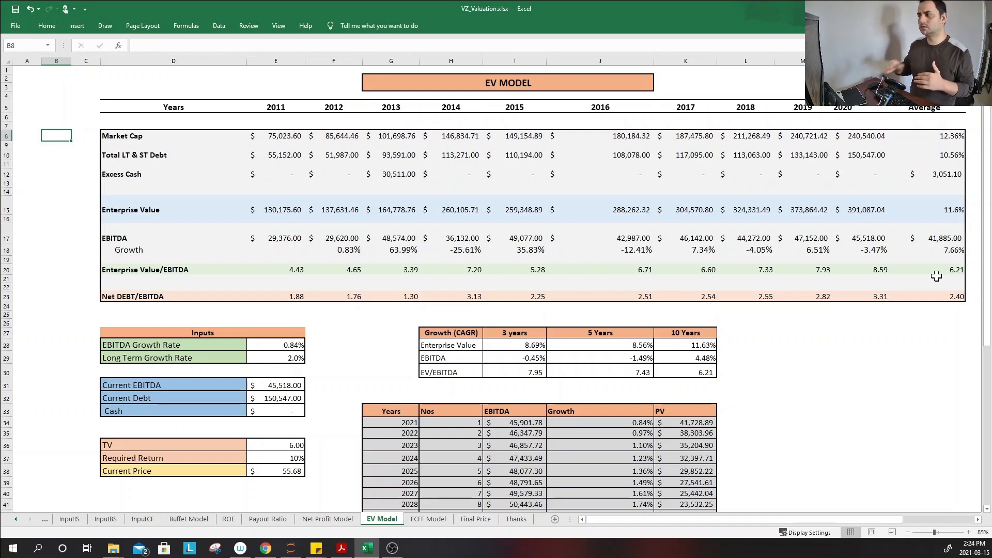
mouse_move(956, 270)
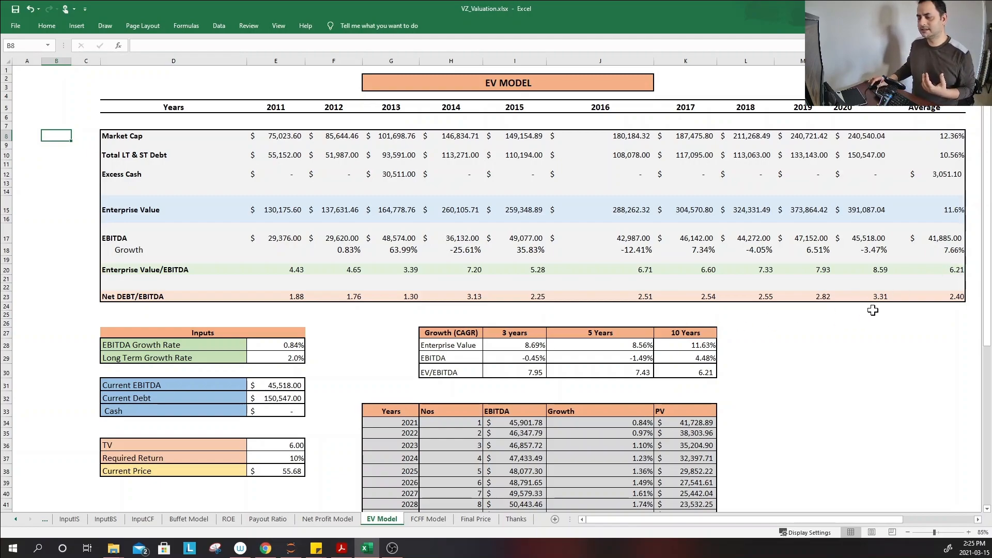
scroll(down, 3)
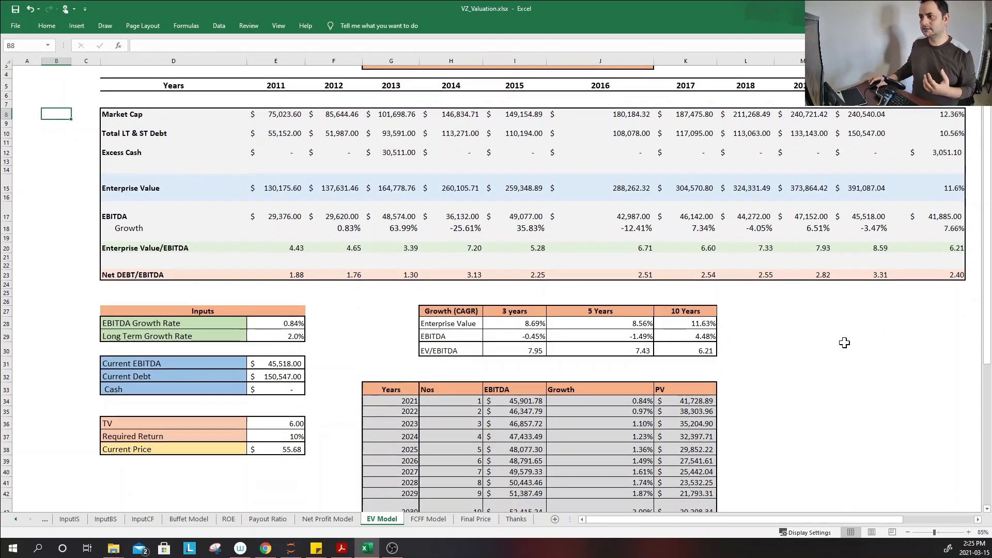
scroll(down, 3)
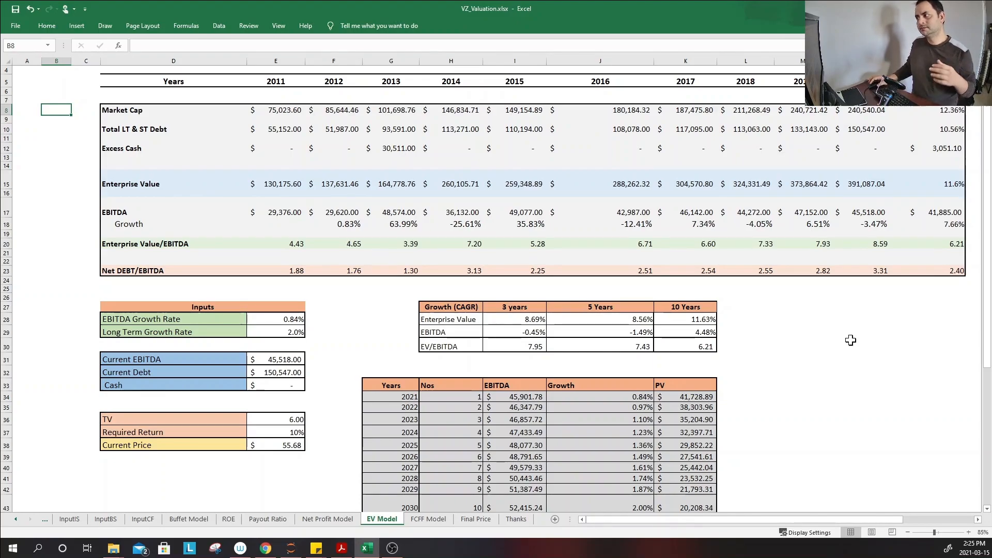
mouse_move(952, 268)
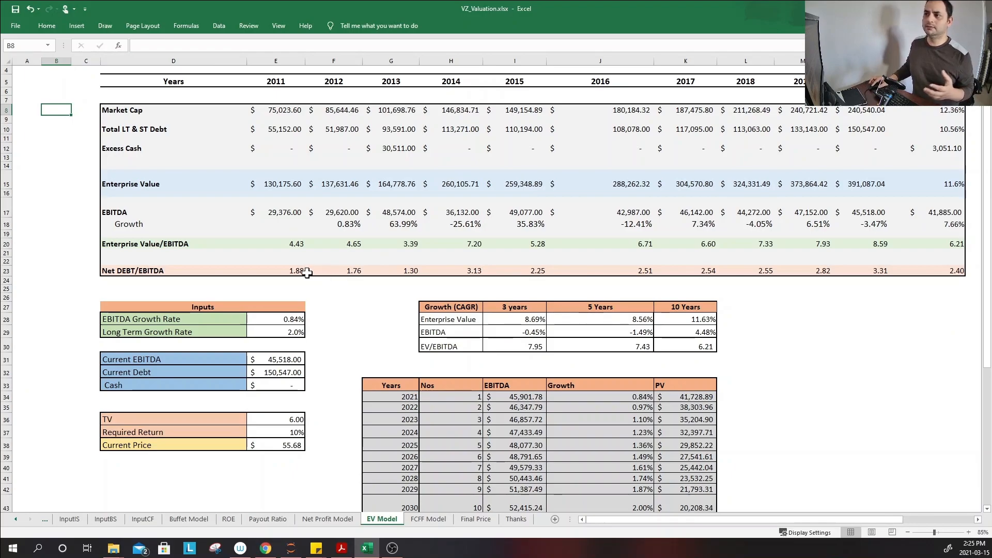
mouse_move(433, 272)
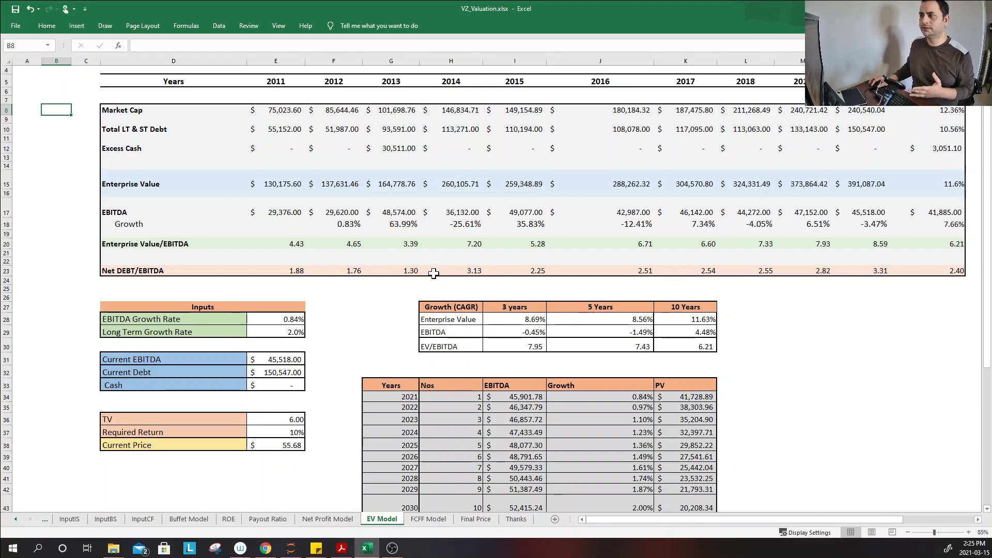
mouse_move(414, 272)
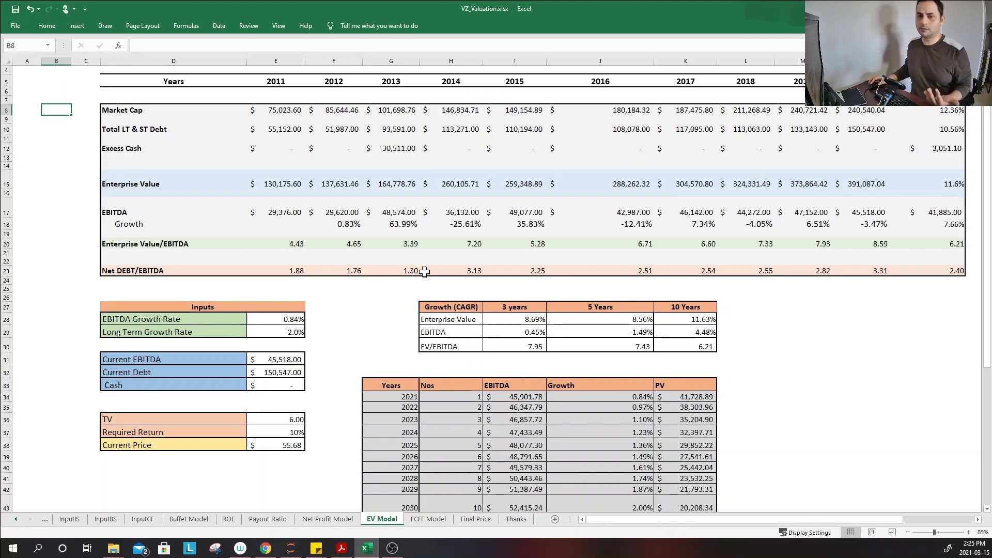
mouse_move(807, 268)
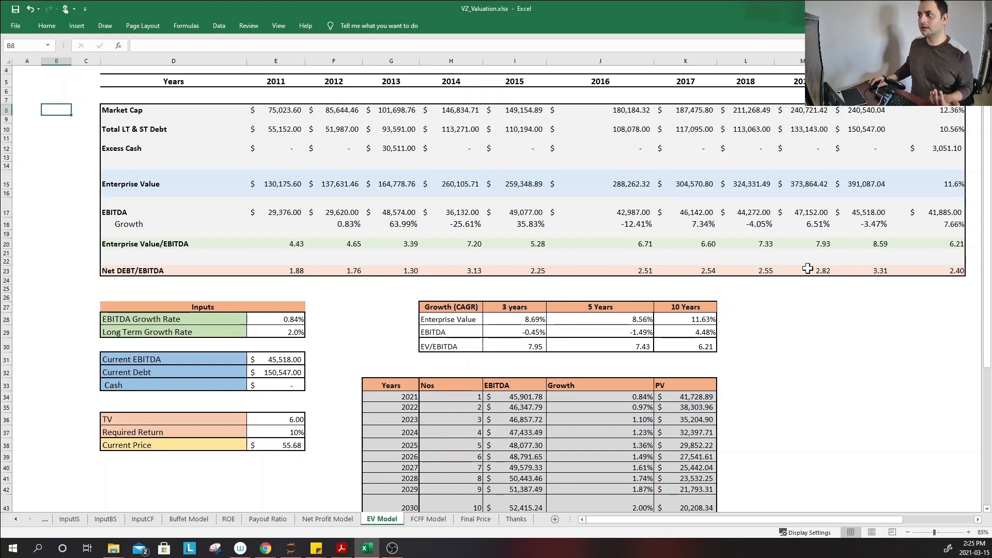
mouse_move(879, 279)
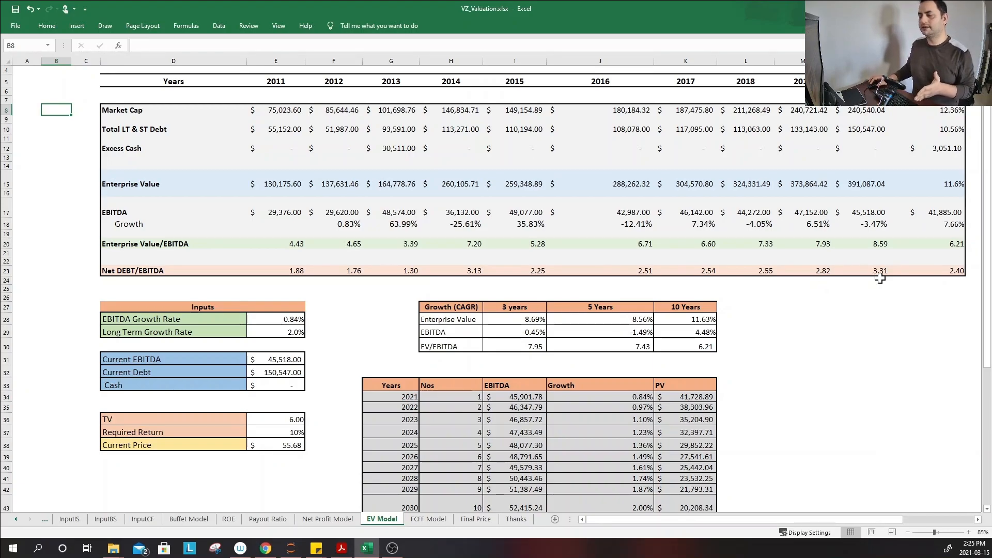
mouse_move(850, 280)
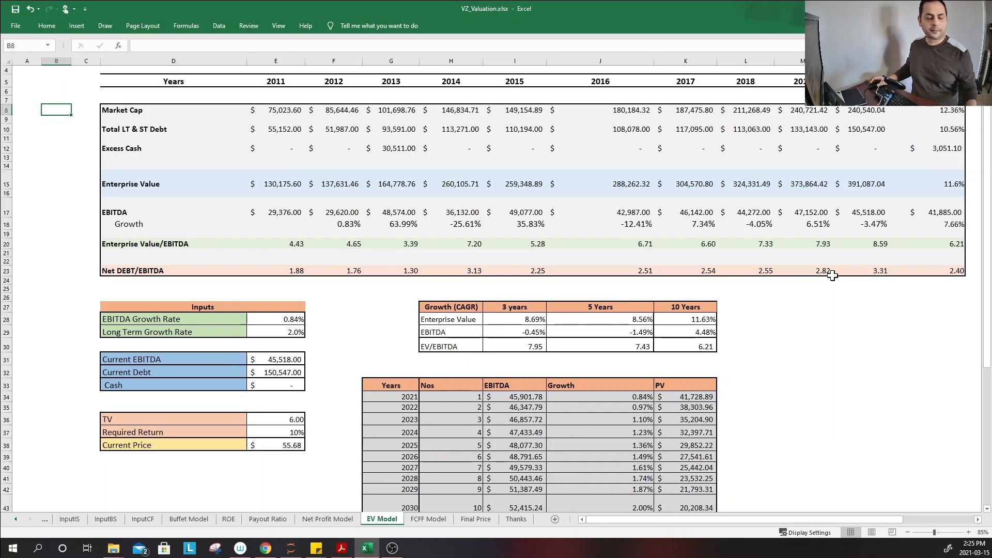
mouse_move(910, 242)
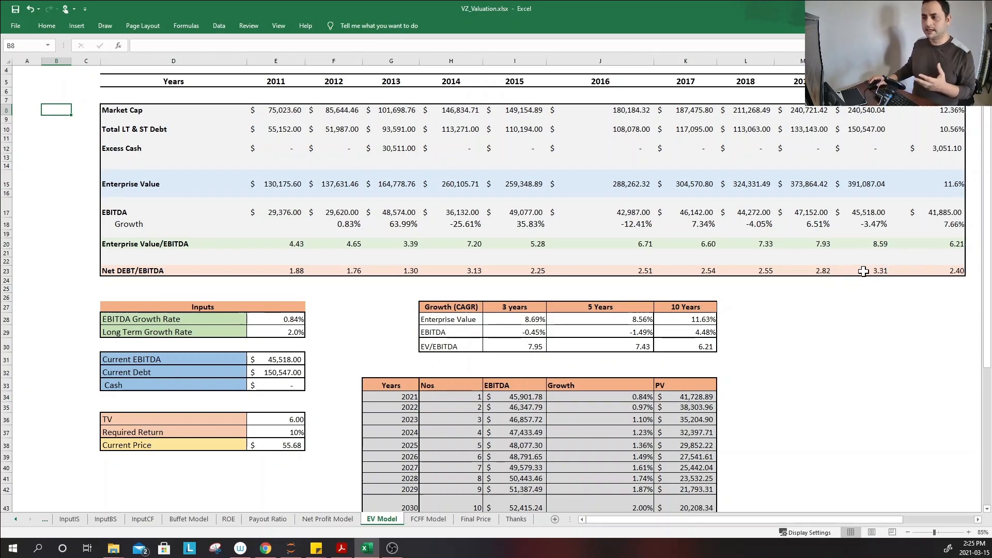
mouse_move(932, 222)
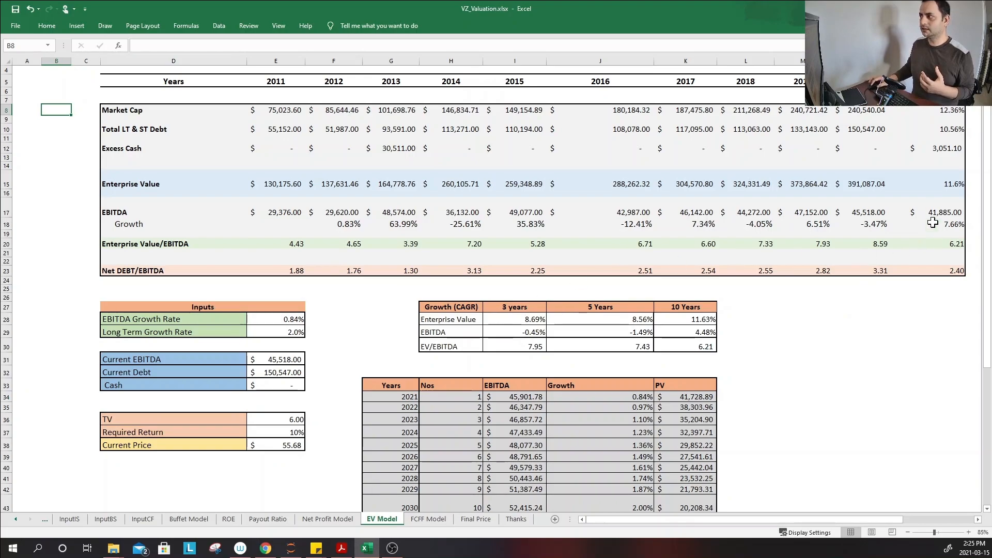
mouse_move(628, 349)
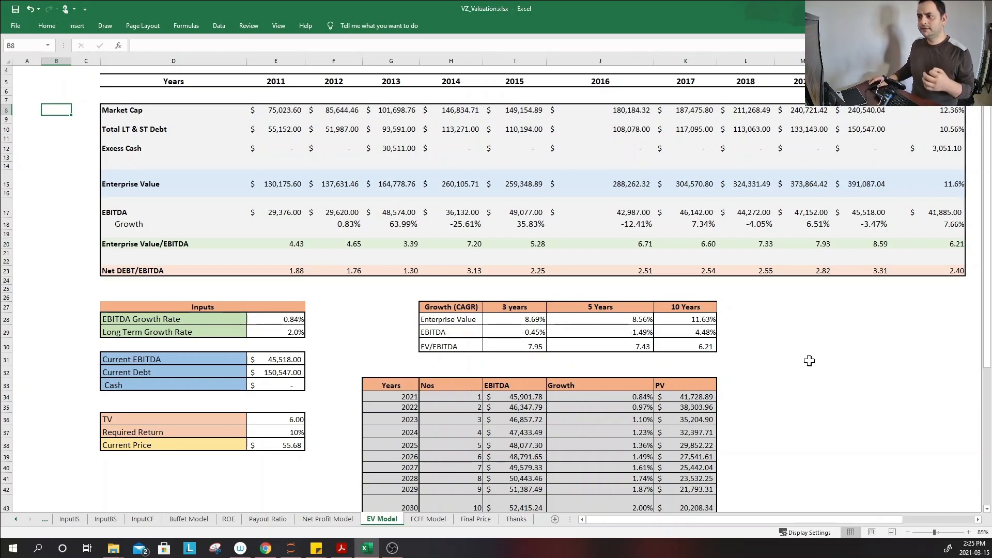
scroll(down, 3)
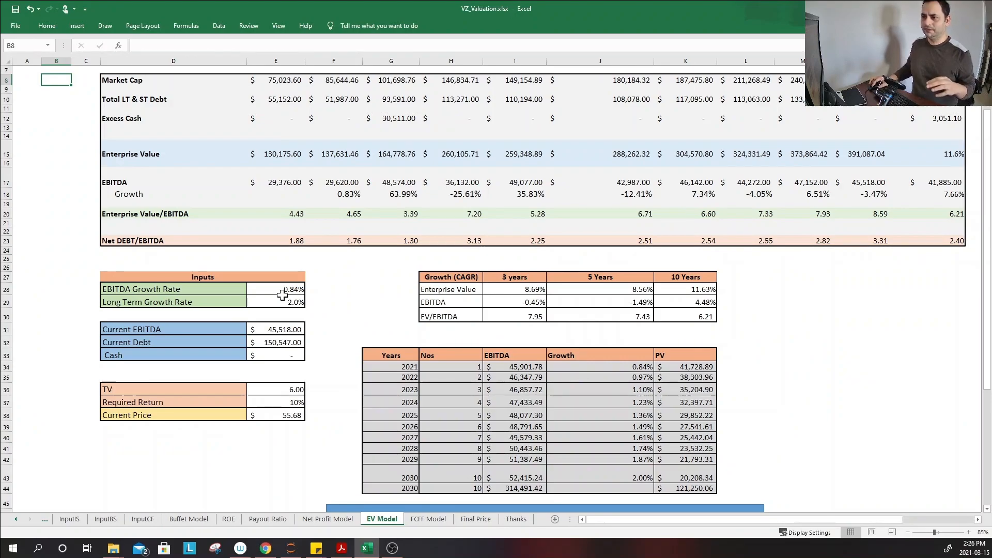
mouse_move(341, 277)
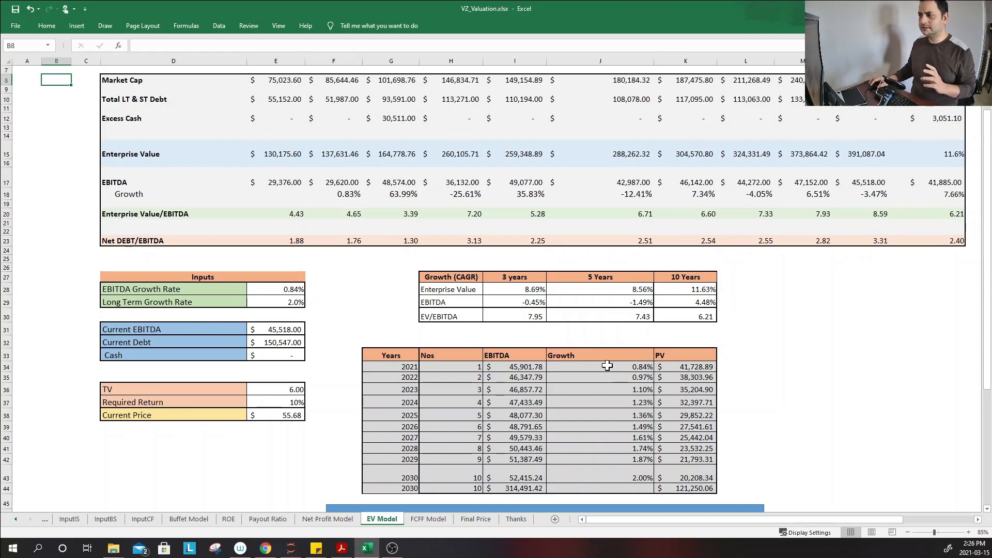
- Scroll the EV Model sheet down to the $64.45 per-share intrinsic value box
scroll(down, 3)
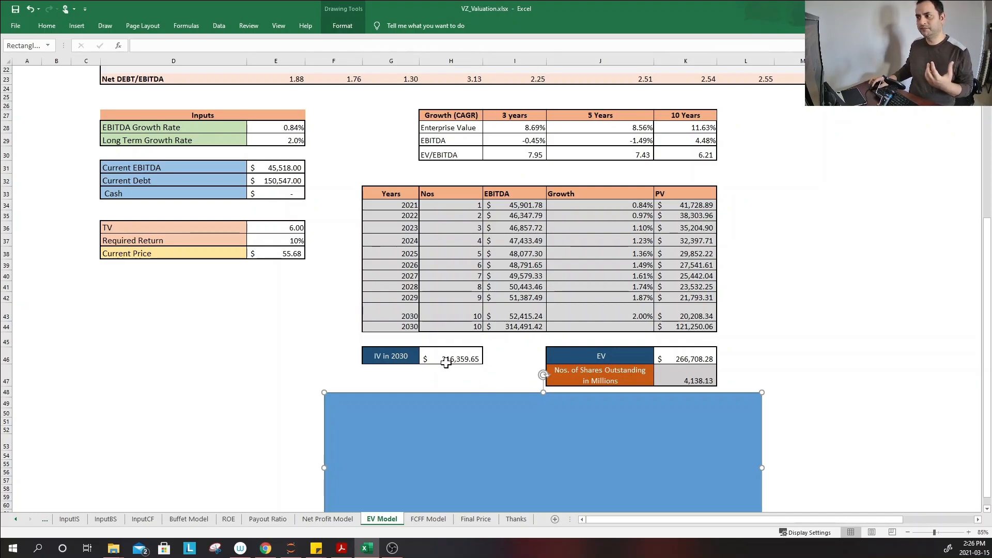
mouse_move(492, 355)
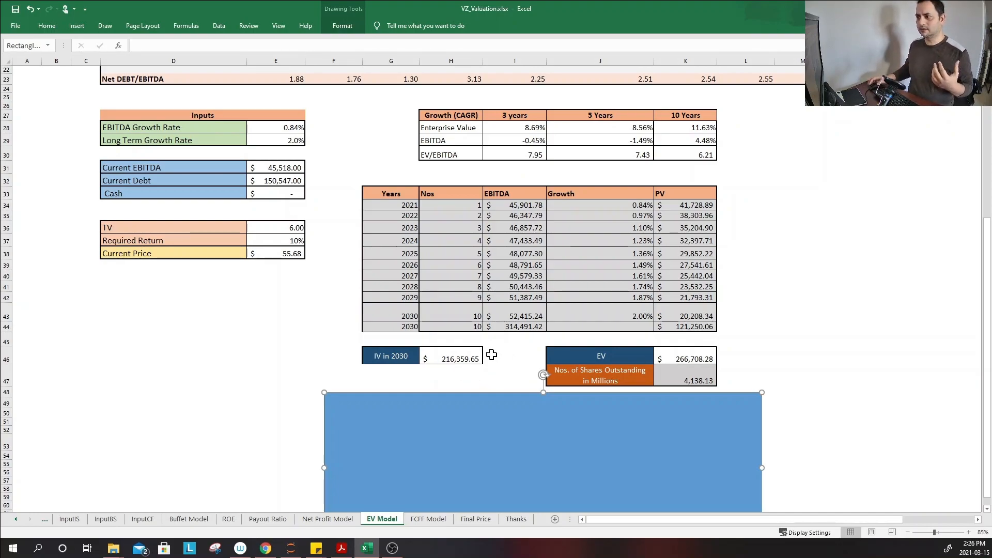
mouse_move(474, 395)
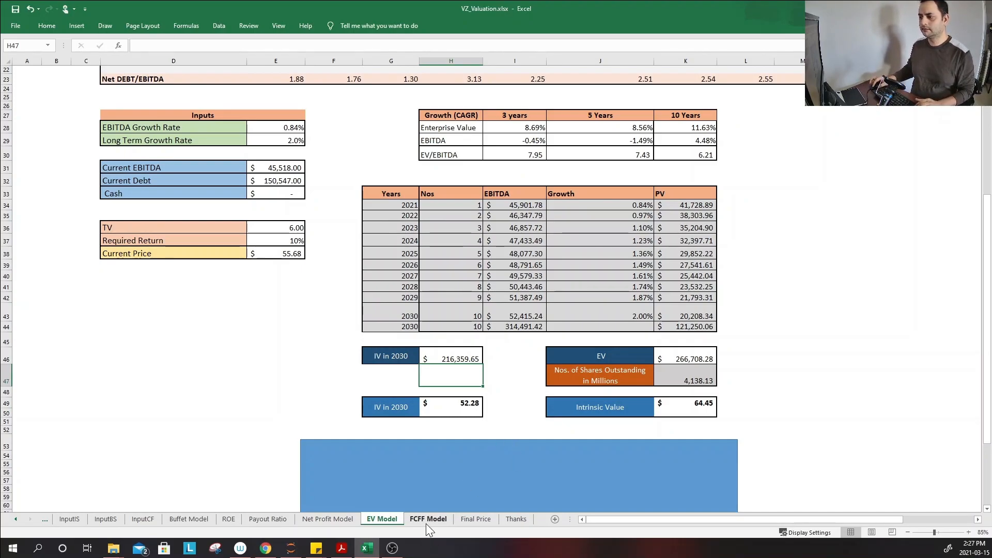
- Use a 2.0% growth rate on the FCFF Model sheet and view the $83.12 intrinsic value
click(428, 519)
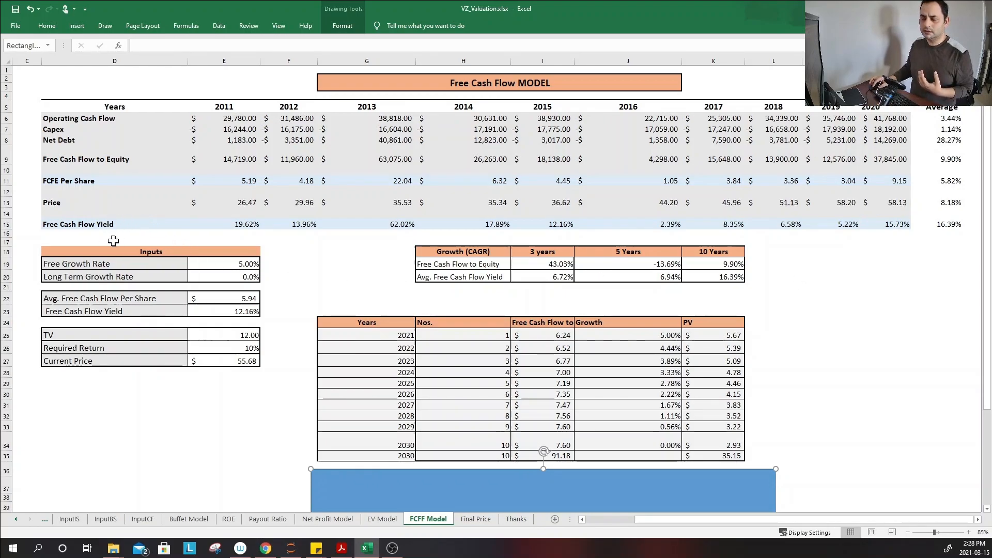
click(366, 242)
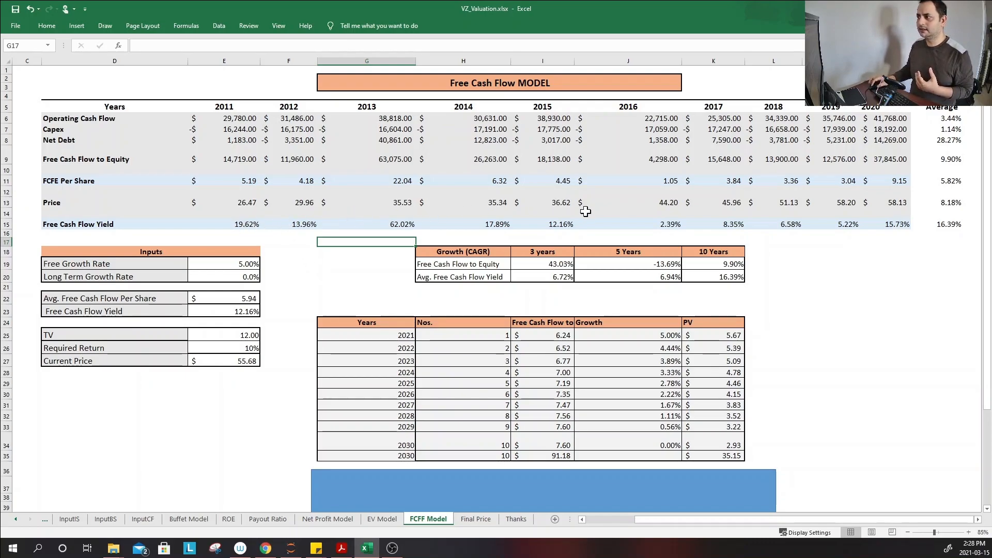
mouse_move(662, 231)
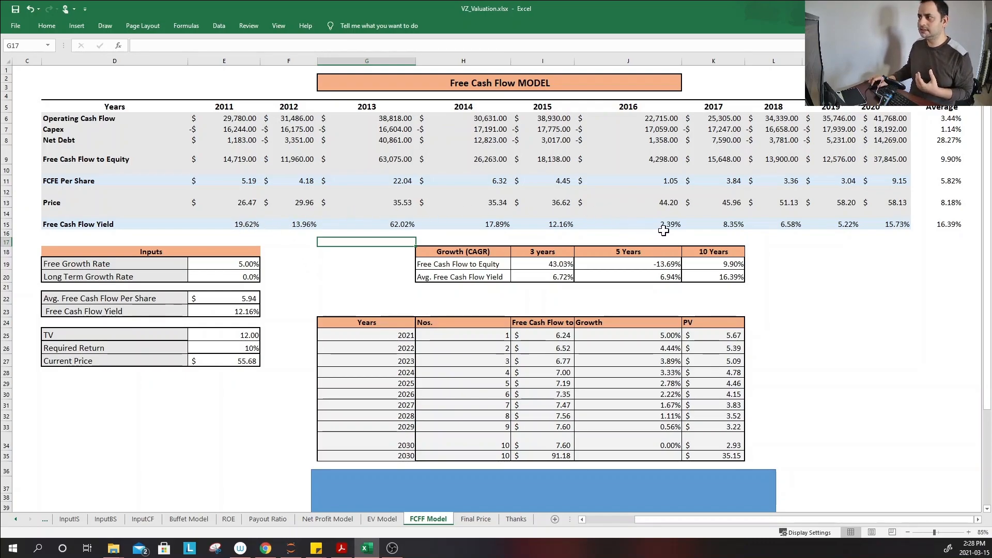
mouse_move(905, 218)
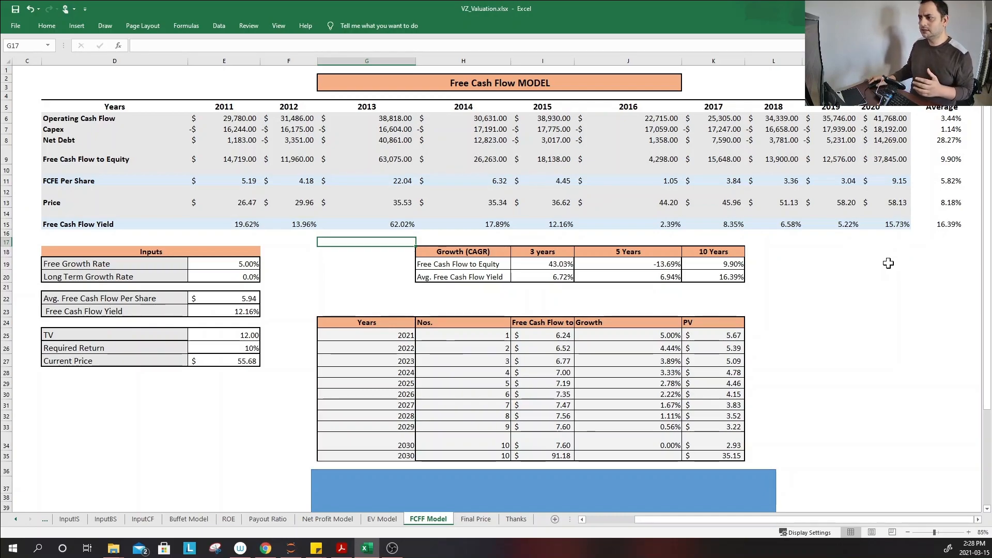
scroll(down, 3)
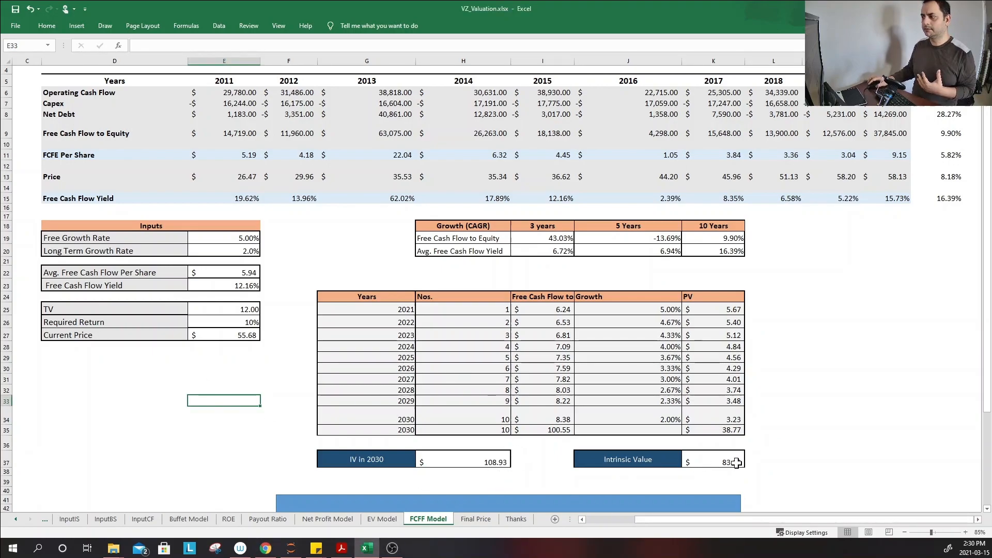
scroll(down, 3)
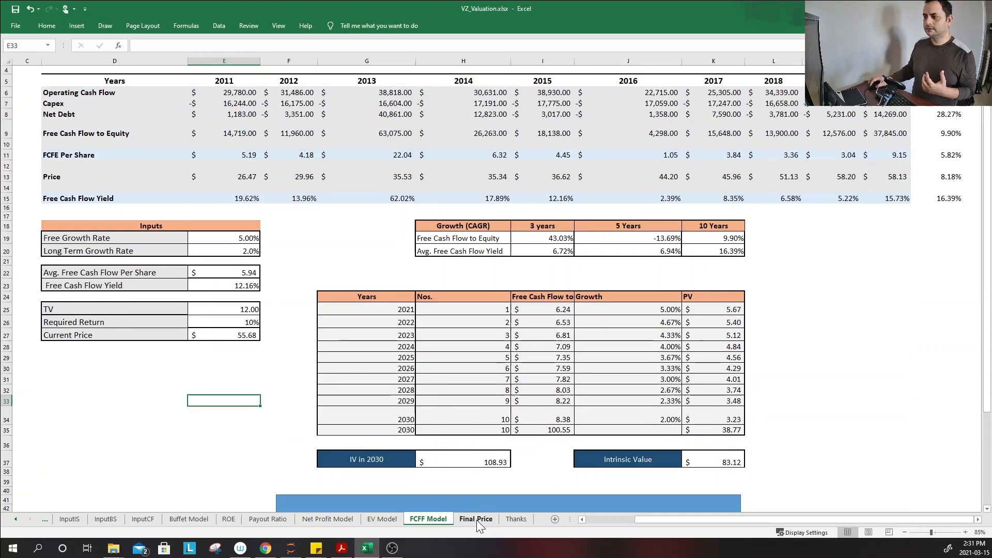
- Bring up the Final Price sheet's Models/IV/Weights table
click(476, 518)
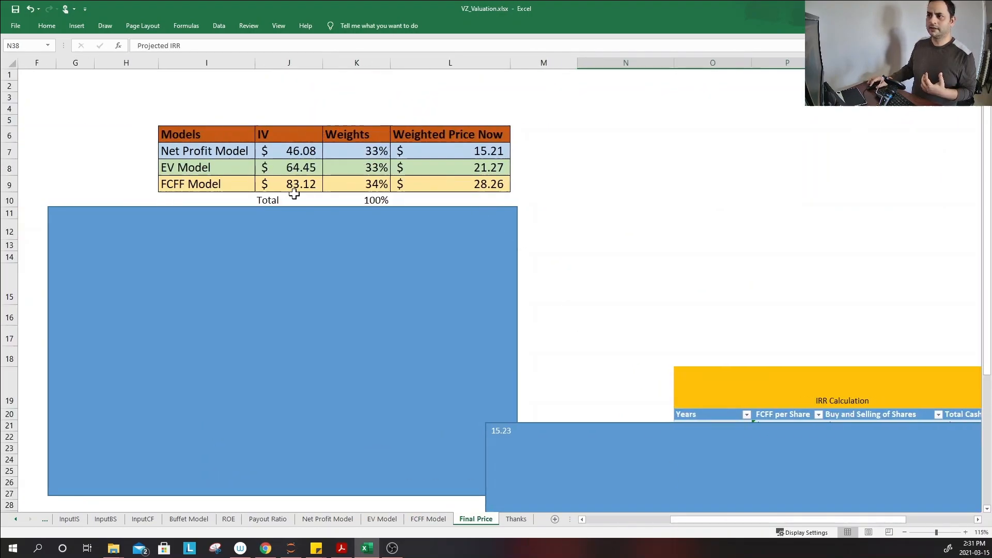
mouse_move(298, 189)
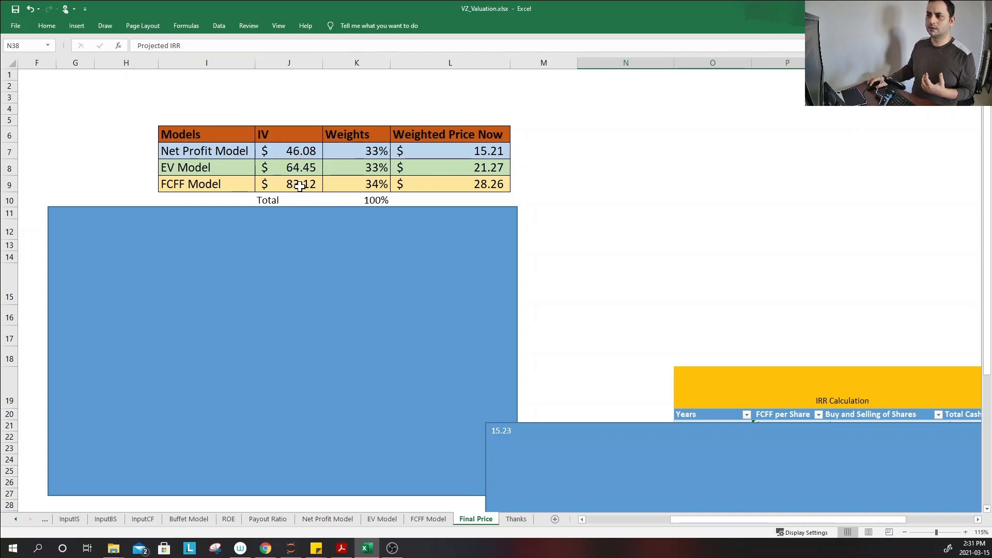
mouse_move(297, 167)
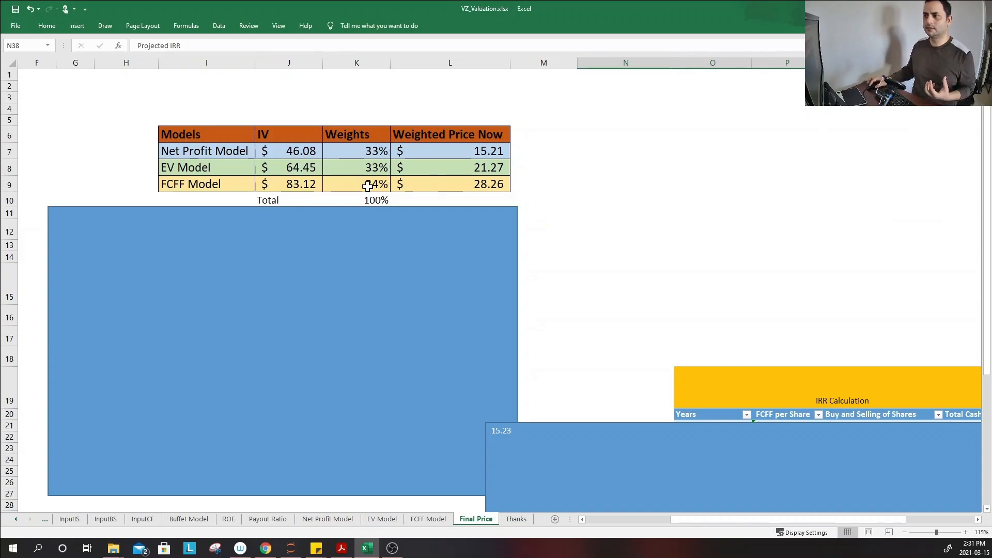
scroll(down, 3)
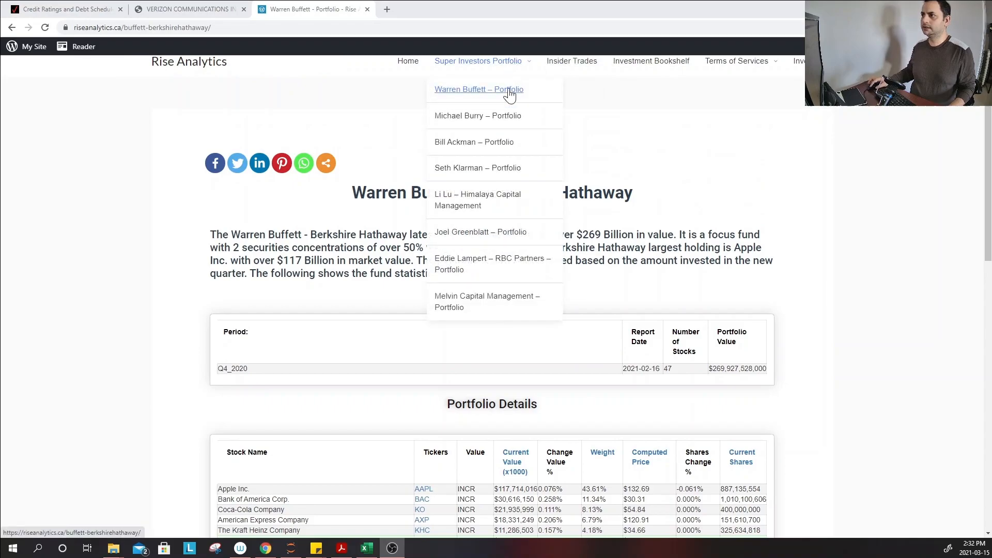
- Scroll Warren Buffett's Rise Analytics portfolio down to the Portfolio Details listing Verizon
scroll(down, 3)
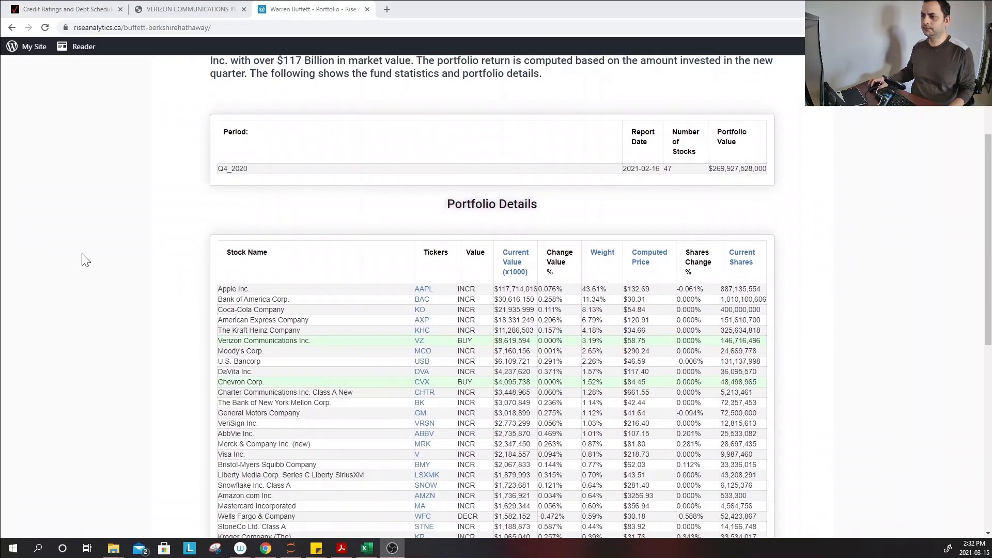
scroll(down, 3)
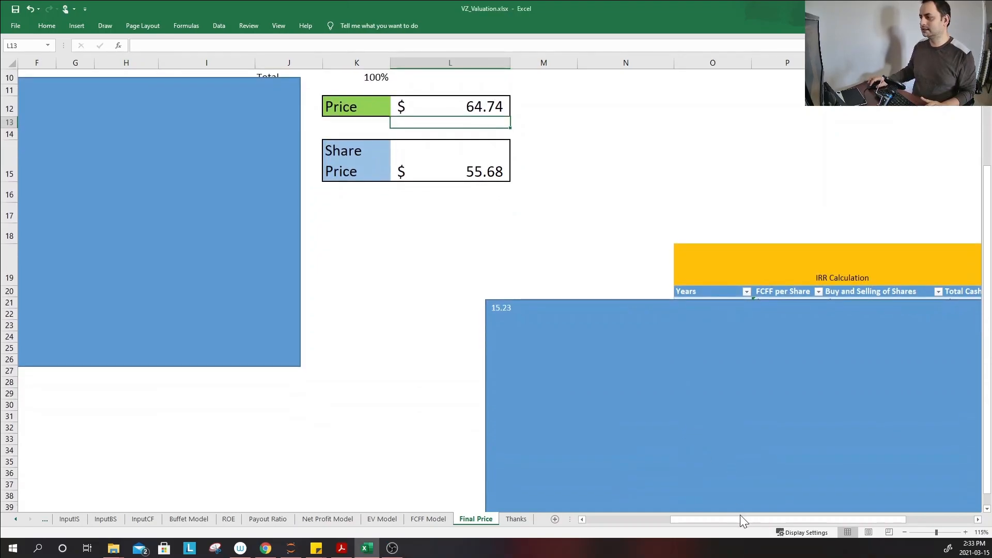
scroll(right, 3)
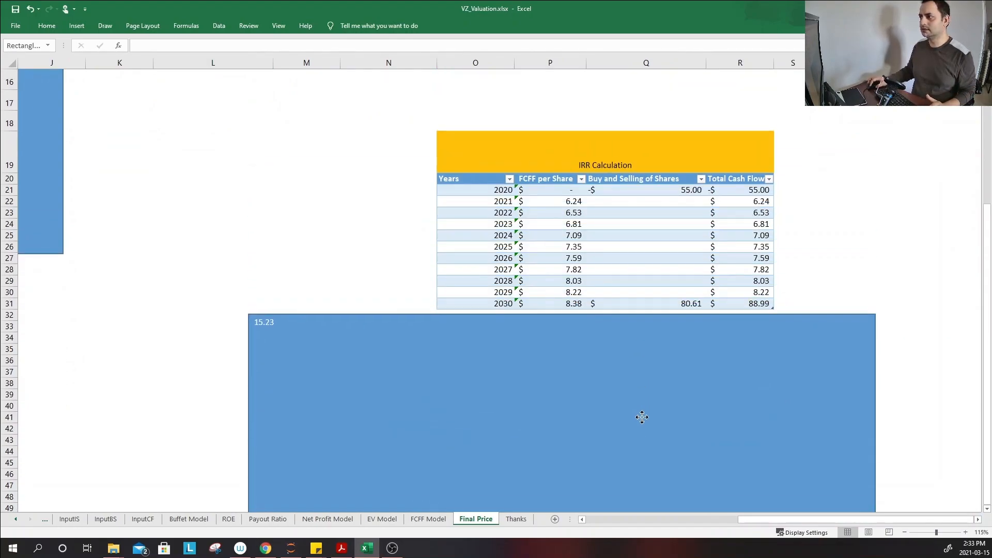
click(562, 411)
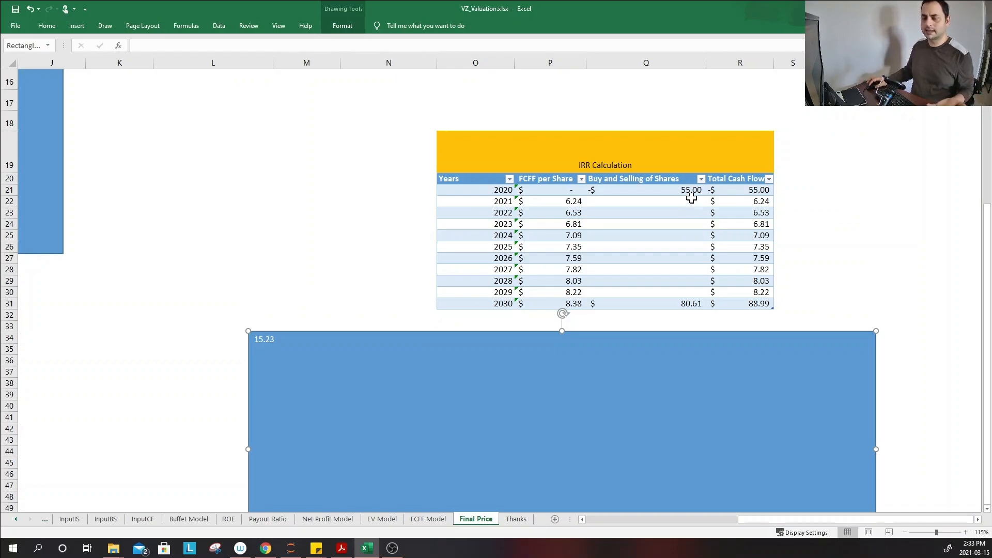
mouse_move(547, 208)
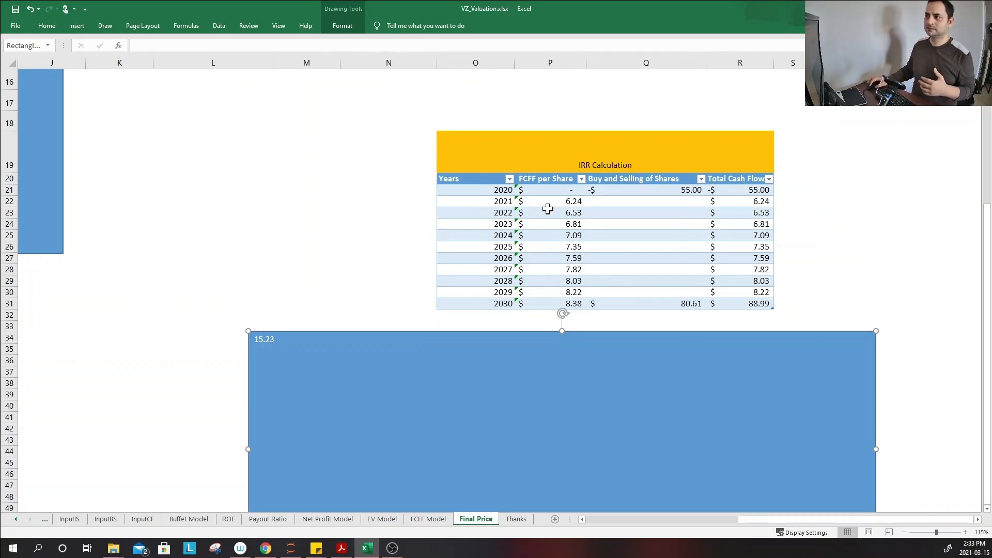
mouse_move(679, 278)
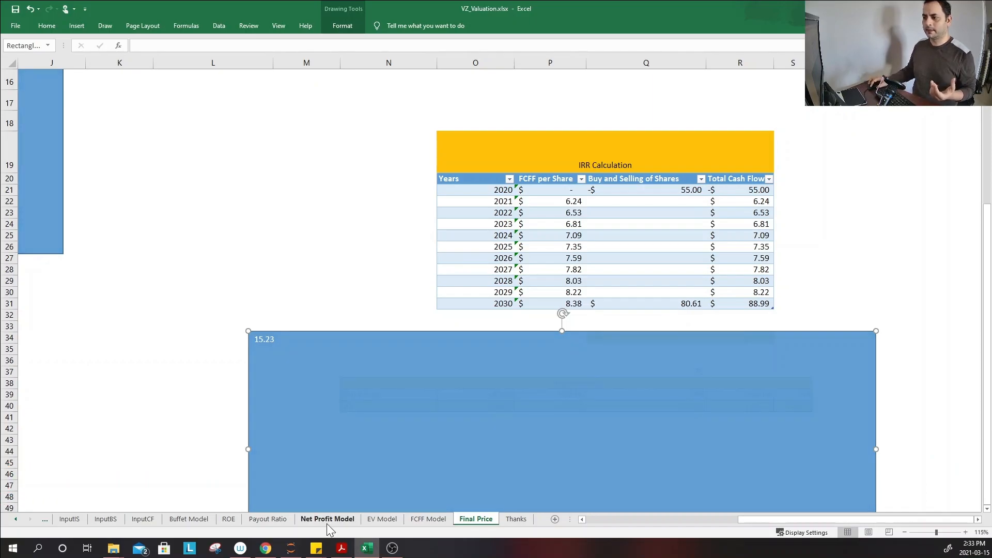
click(327, 519)
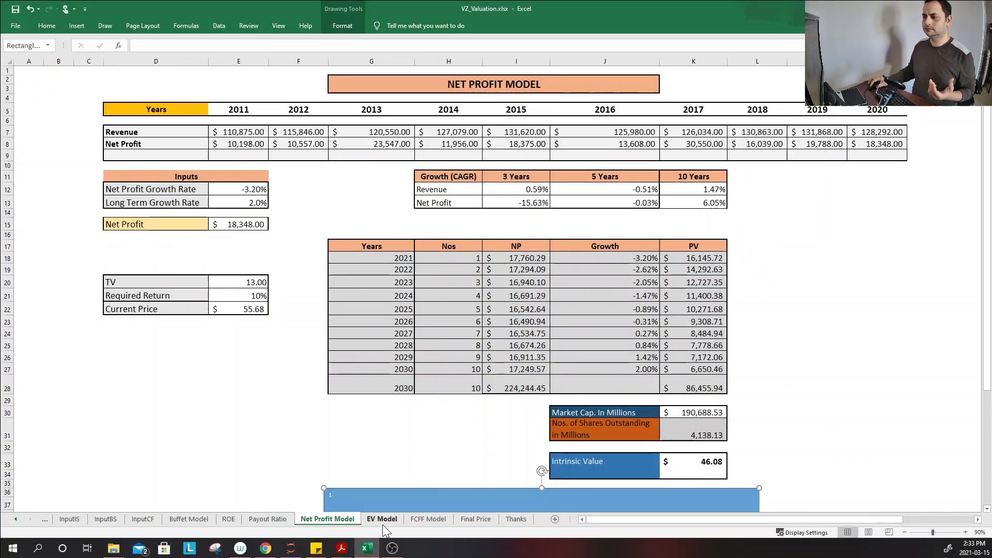
click(428, 518)
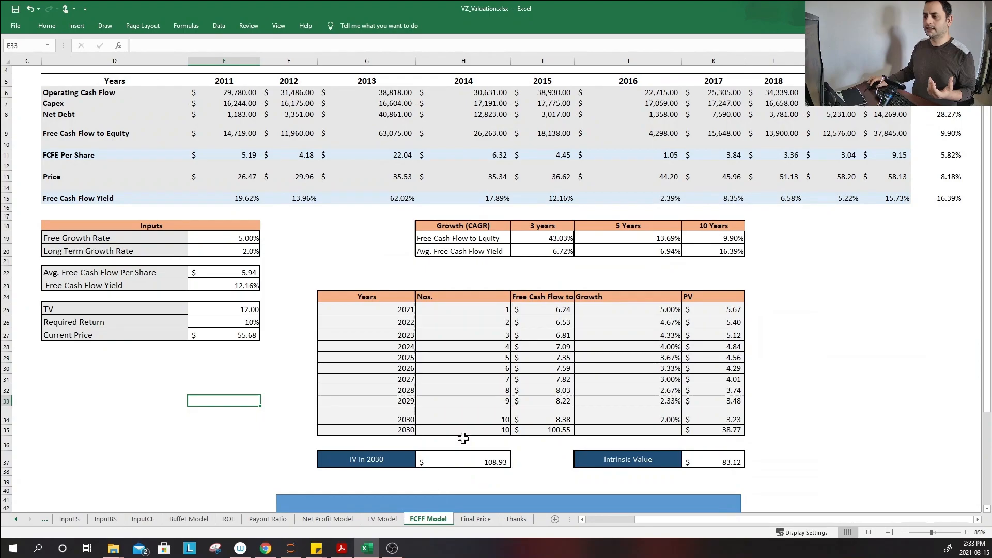
mouse_move(496, 520)
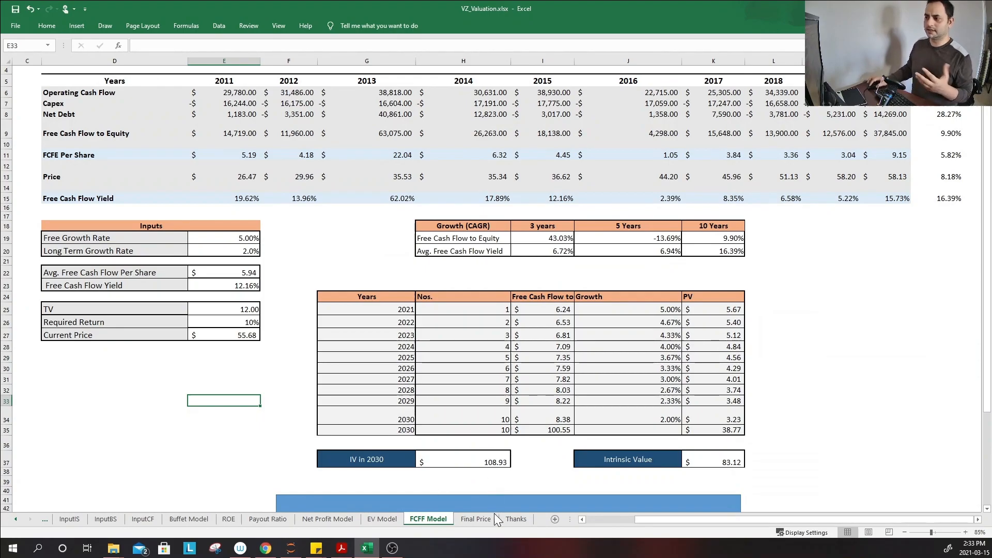
click(476, 518)
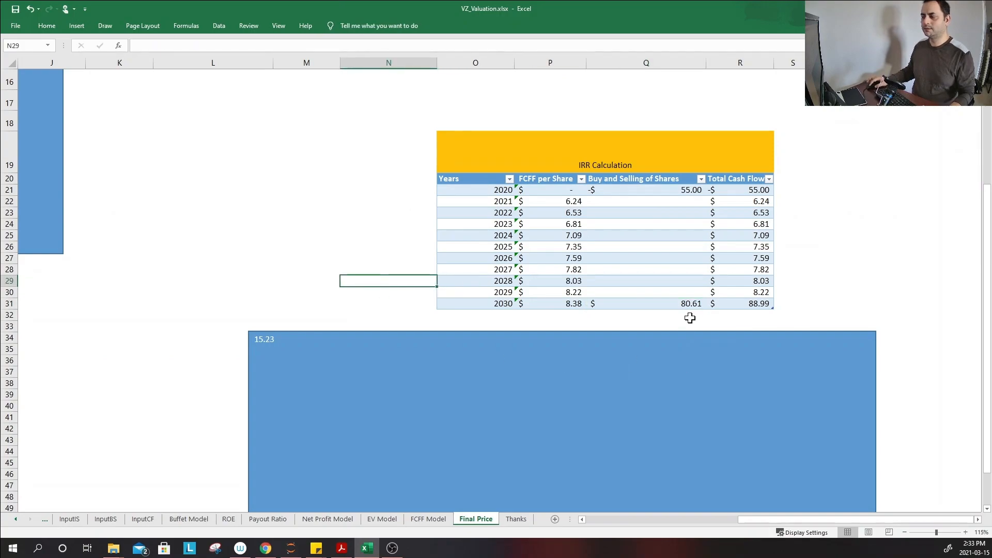
scroll(down, 3)
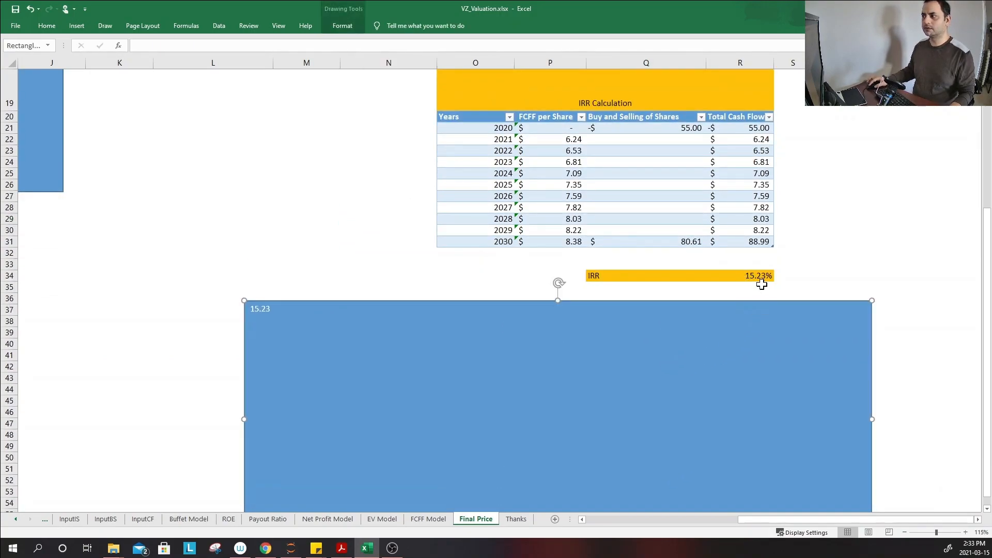
mouse_move(740, 333)
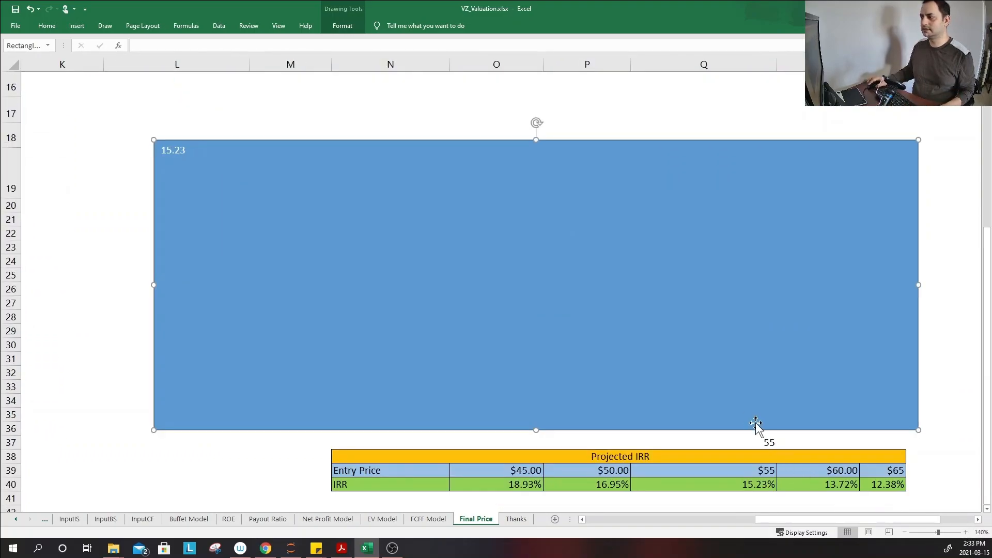
scroll(down, 3)
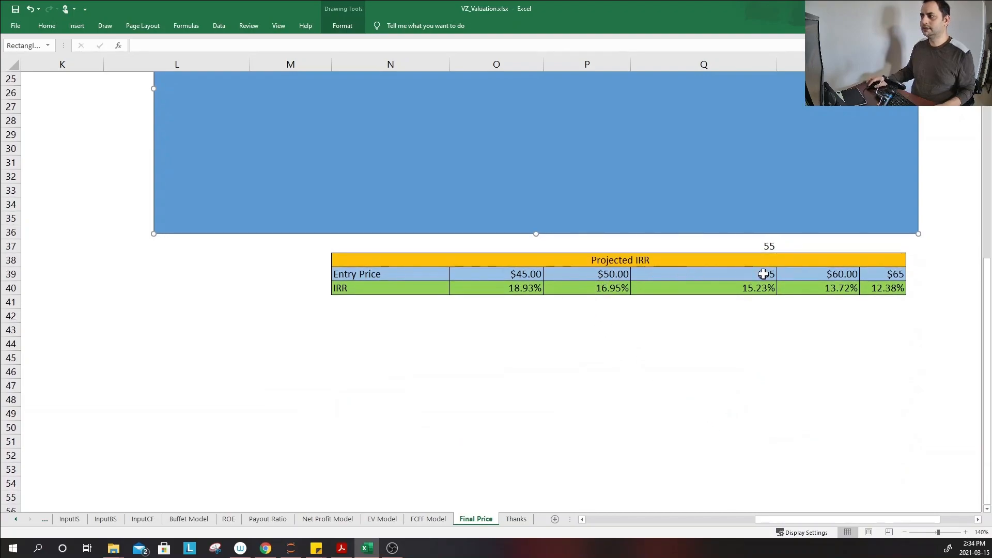
mouse_move(715, 295)
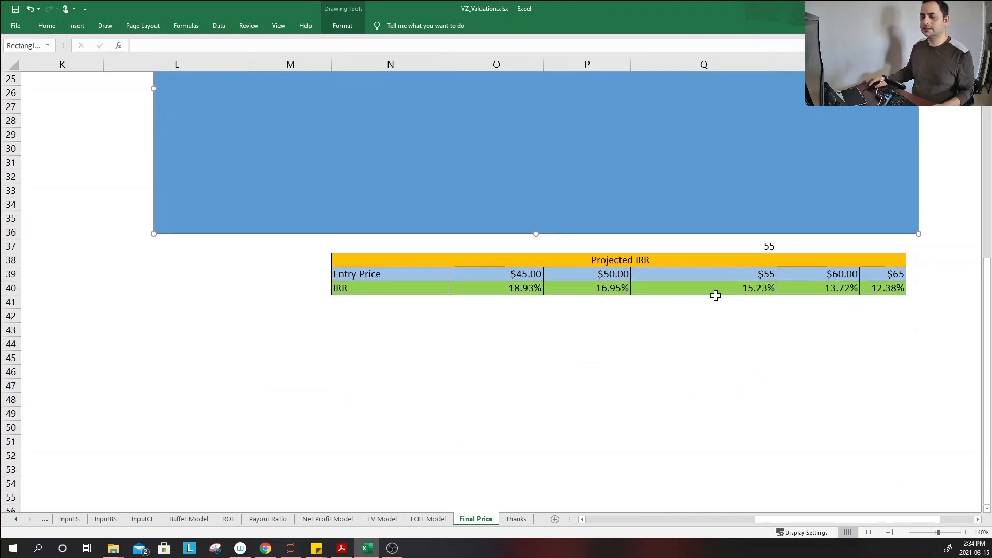